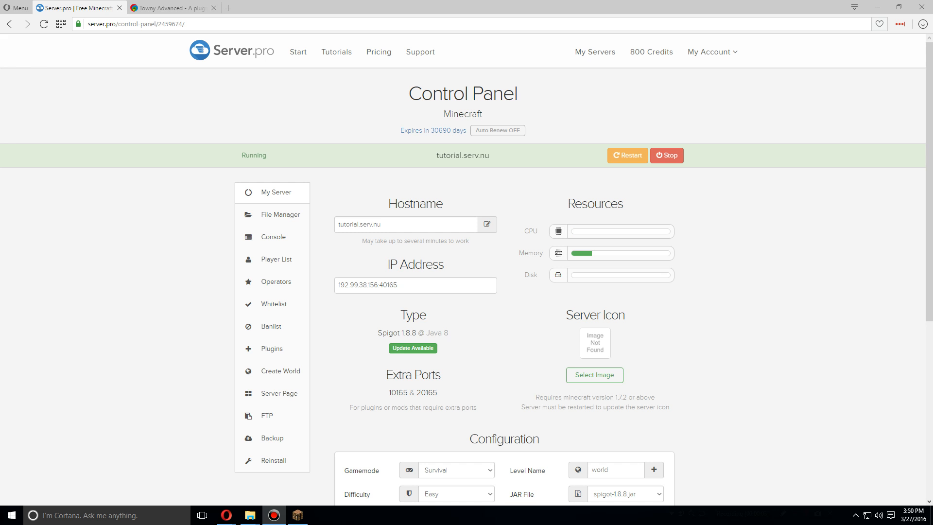
{"action": "mouse_move", "coordinate": [879, 179]}
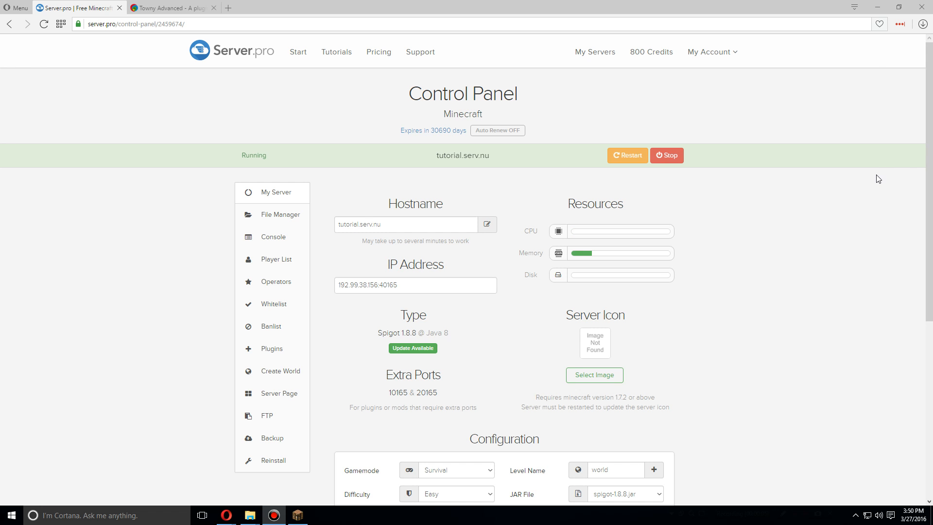
{"action": "mouse_move", "coordinate": [868, 184]}
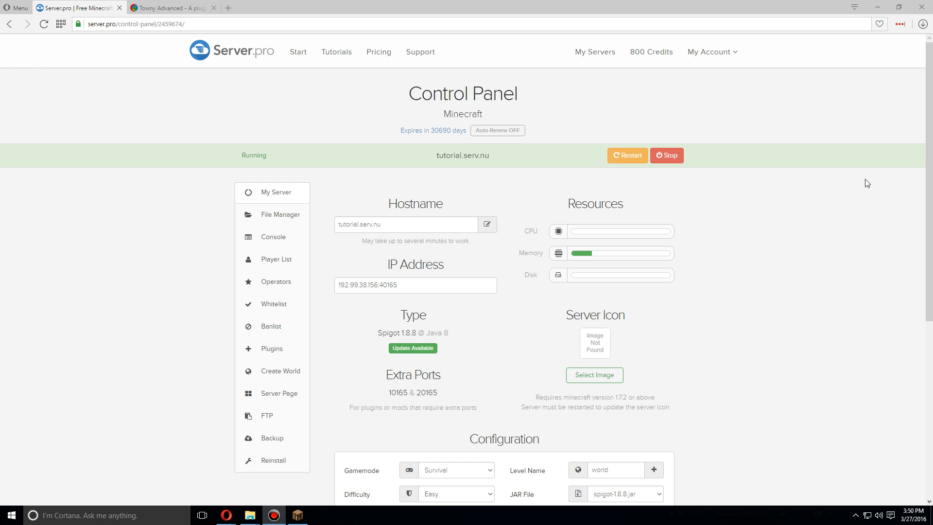
Step: Open the server's File Manager to reach the plugins folder
{"action": "left_click", "coordinate": [280, 214]}
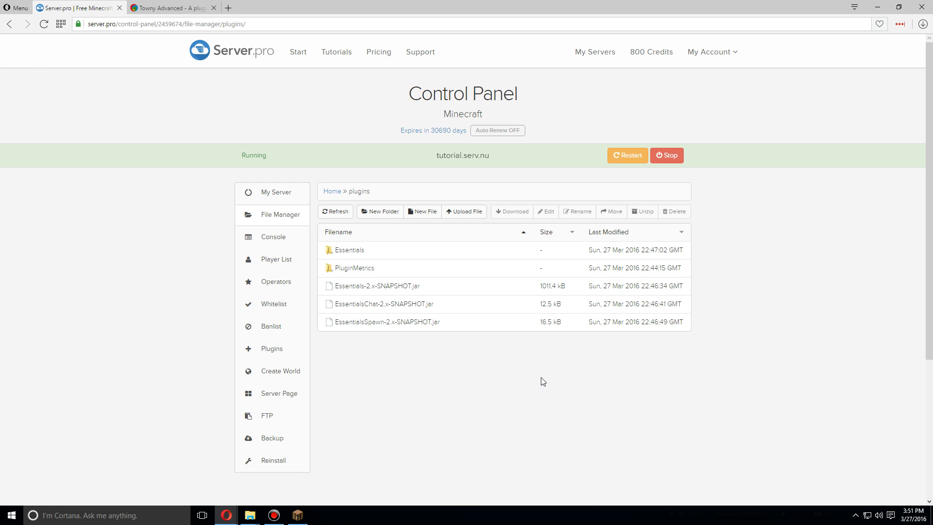
{"action": "mouse_move", "coordinate": [506, 354]}
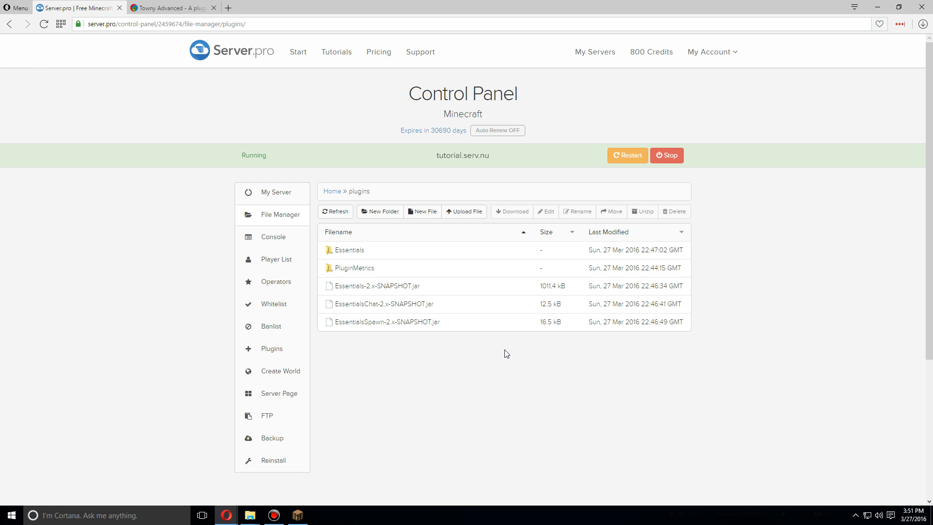
Step: Navigate the Towny site to the Towny Advanced 0.91.1.0 release page
{"action": "left_click", "coordinate": [173, 8]}
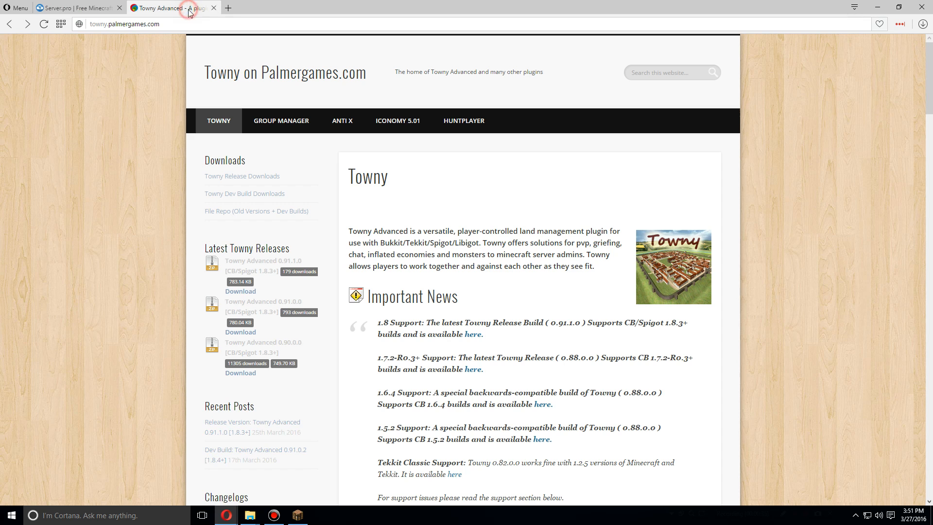
{"action": "mouse_move", "coordinate": [117, 141]}
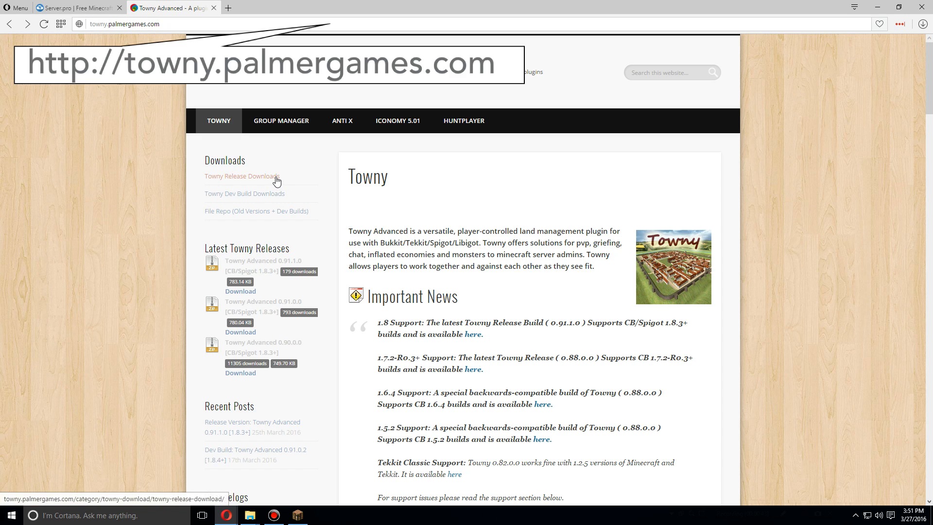
{"action": "left_click", "coordinate": [241, 176]}
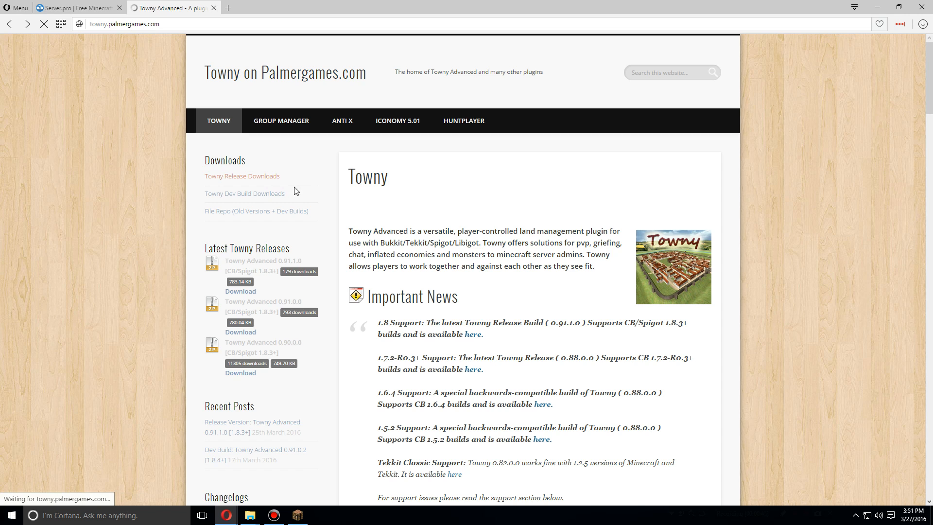
{"action": "left_click", "coordinate": [242, 176]}
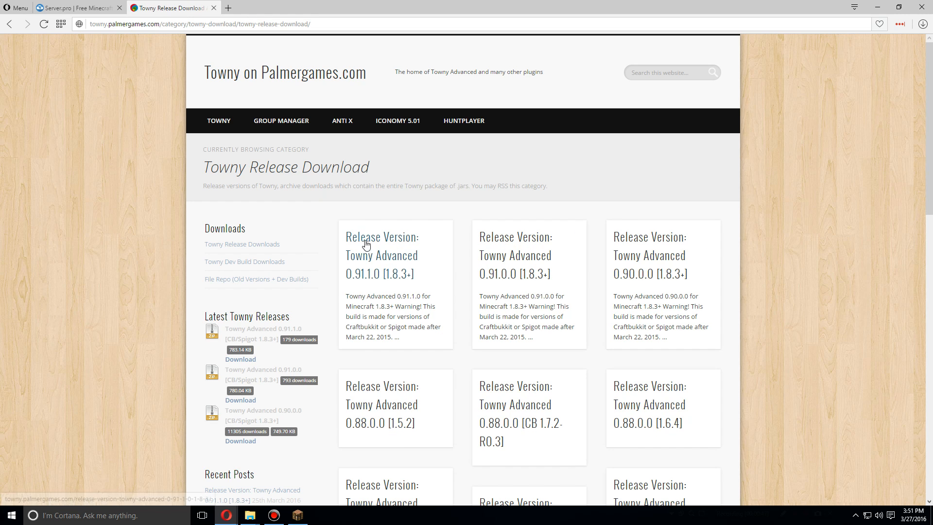
{"action": "left_click", "coordinate": [381, 255]}
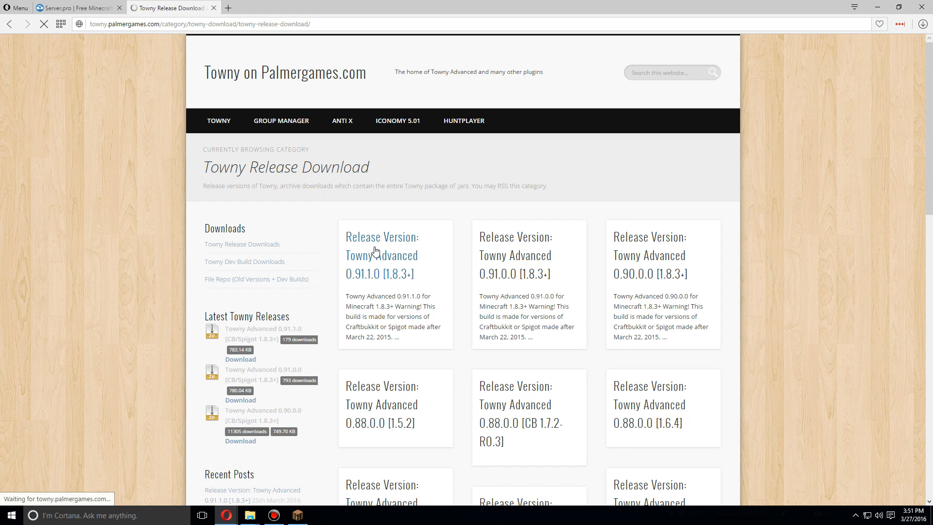
{"action": "left_click", "coordinate": [381, 255]}
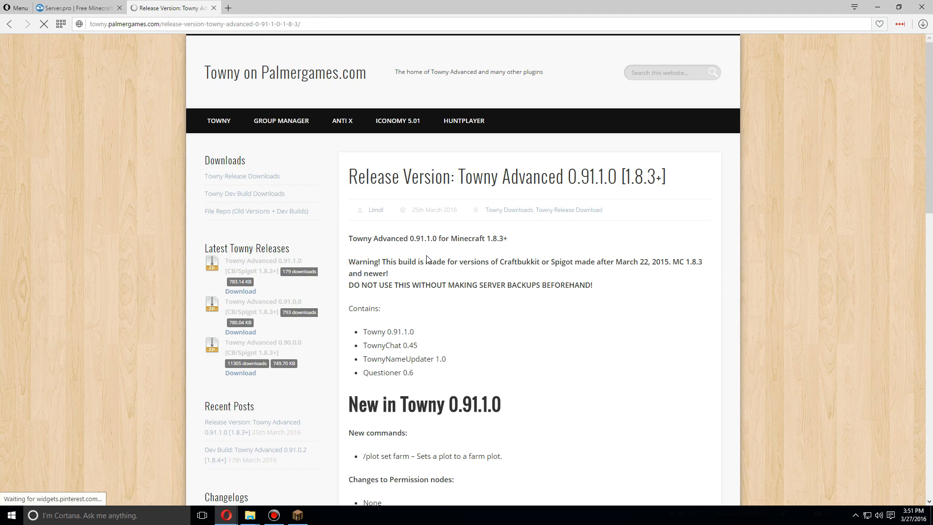
Step: Download the Towny Advanced 0.91.1.0 package and return to the control panel
{"action": "scroll", "scroll_direction": "down", "scroll_amount": 3}
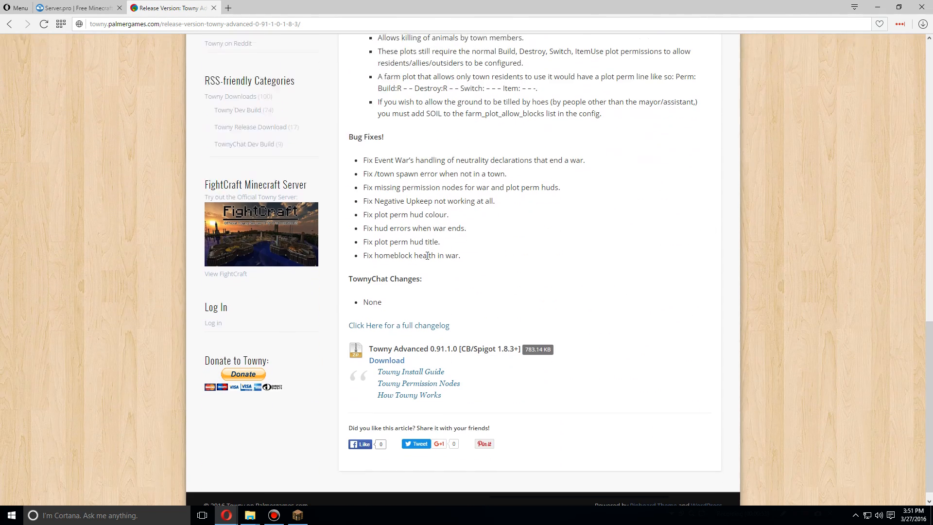
{"action": "scroll", "scroll_direction": "down", "scroll_amount": 3}
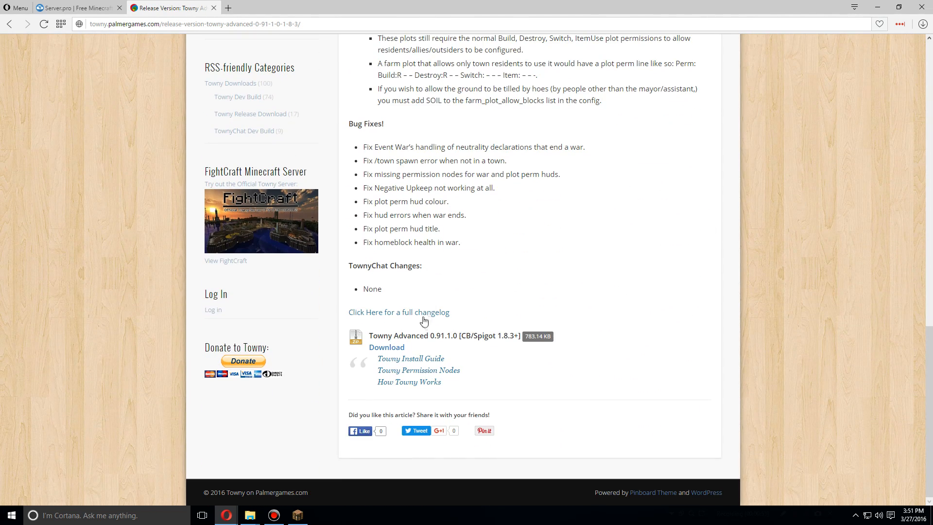
{"action": "left_click", "coordinate": [386, 347]}
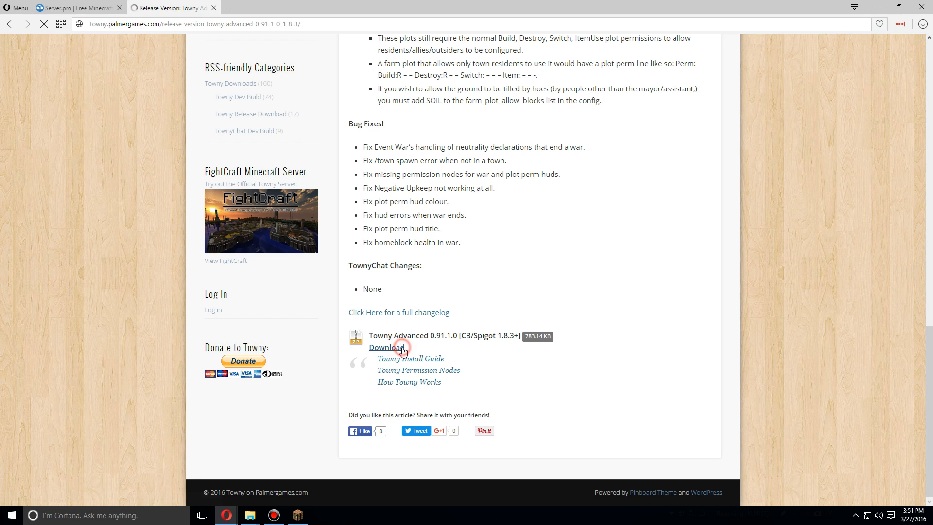
{"action": "left_click", "coordinate": [386, 347]}
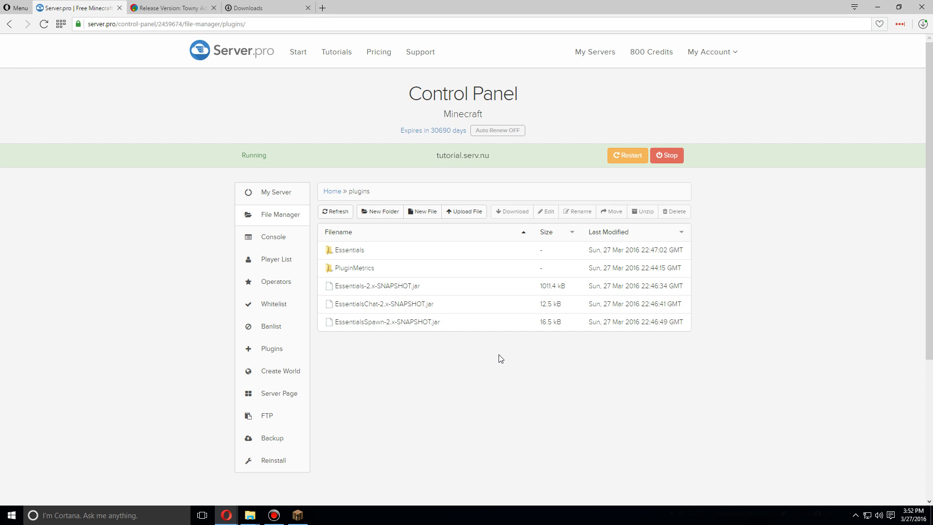
Step: Upload Towny_Advanced.zip from Downloads into the server's plugins folder
{"action": "left_click", "coordinate": [463, 211]}
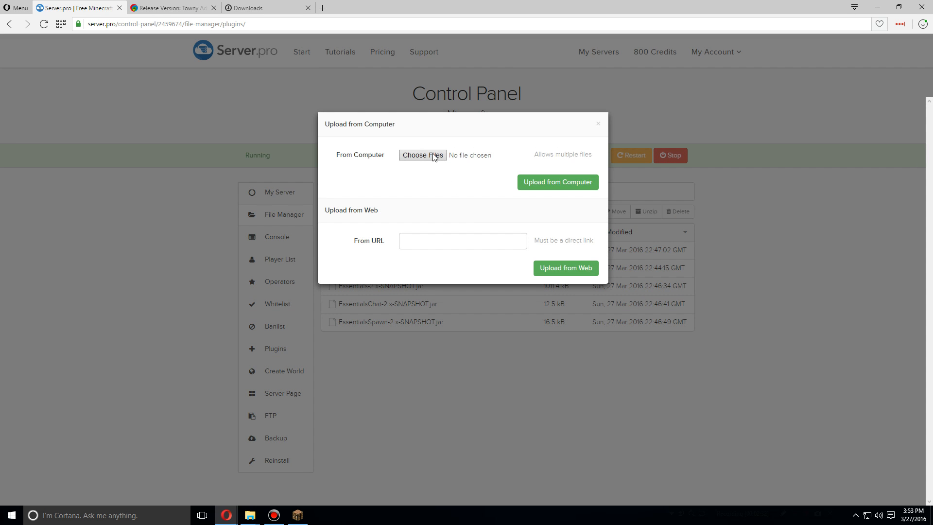
{"action": "left_click", "coordinate": [422, 155]}
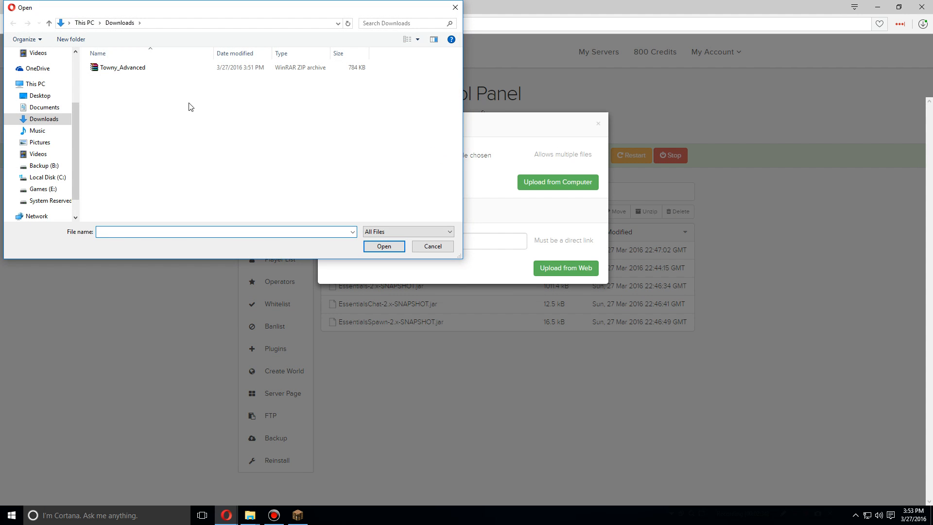
{"action": "left_click", "coordinate": [124, 67]}
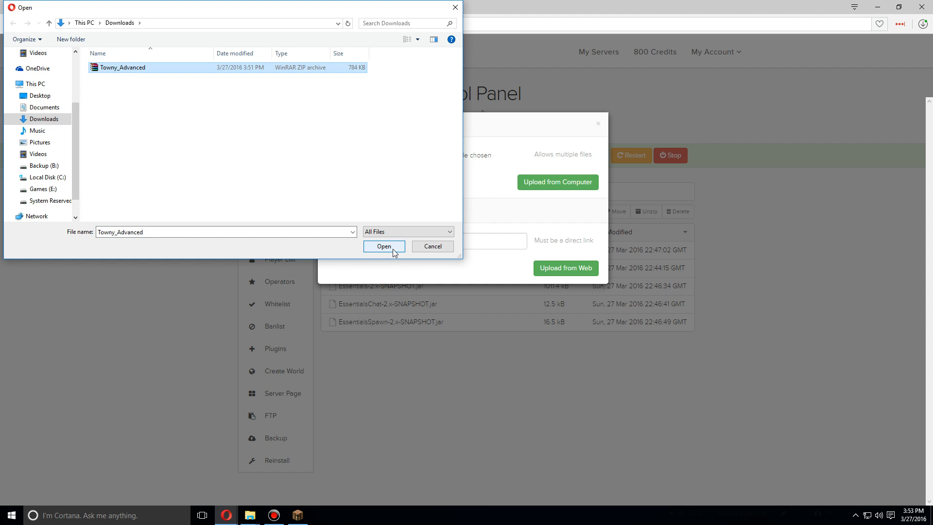
{"action": "left_click", "coordinate": [384, 246]}
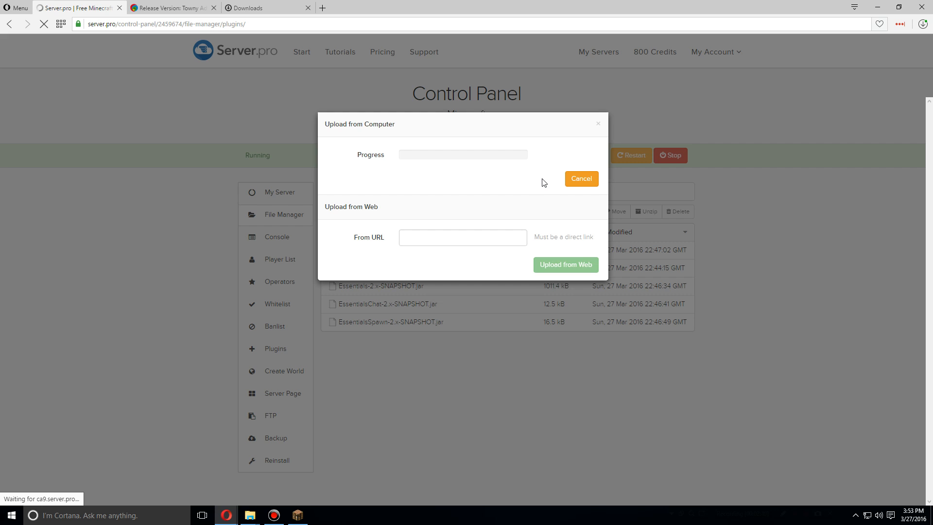
{"action": "left_click", "coordinate": [581, 179]}
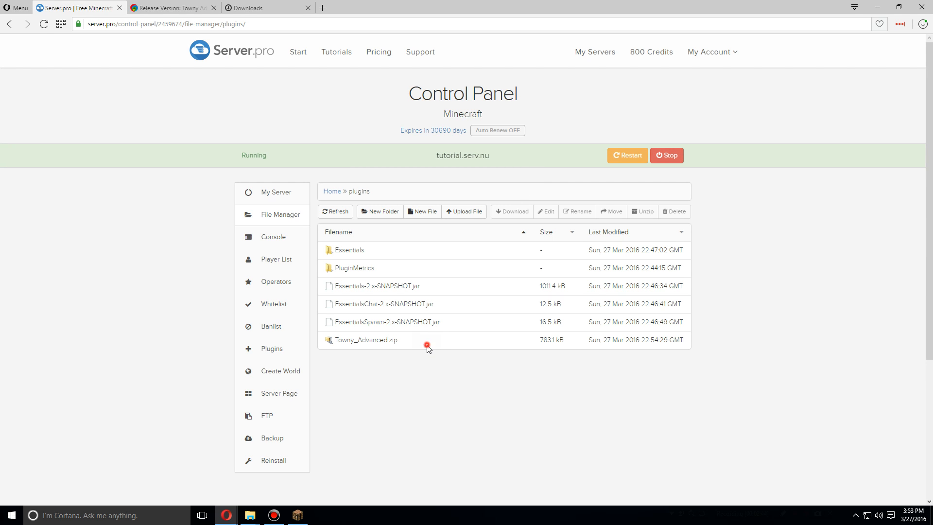
Step: Unzip Towny_Advanced.zip, adding the Towny, TownyChat, TownyNameUpdater and Questioner jars
{"action": "left_click", "coordinate": [366, 340]}
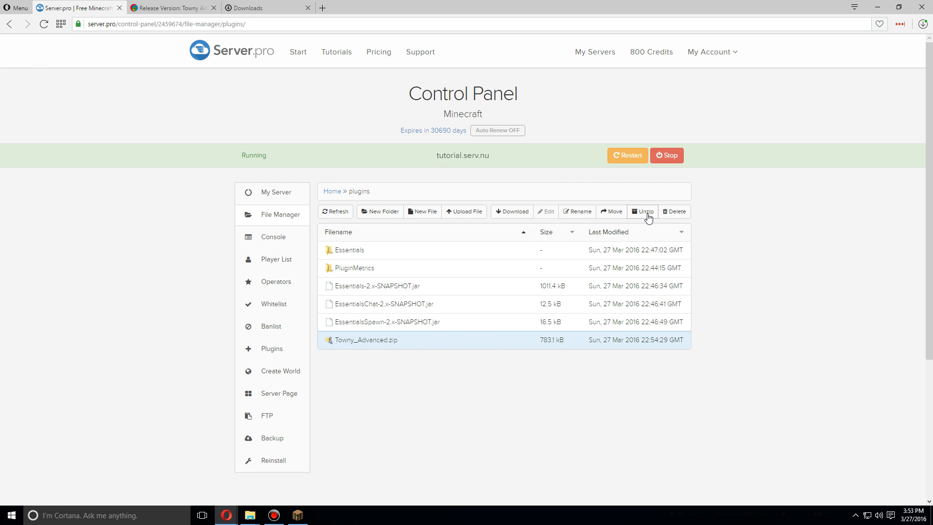
{"action": "left_click", "coordinate": [643, 211]}
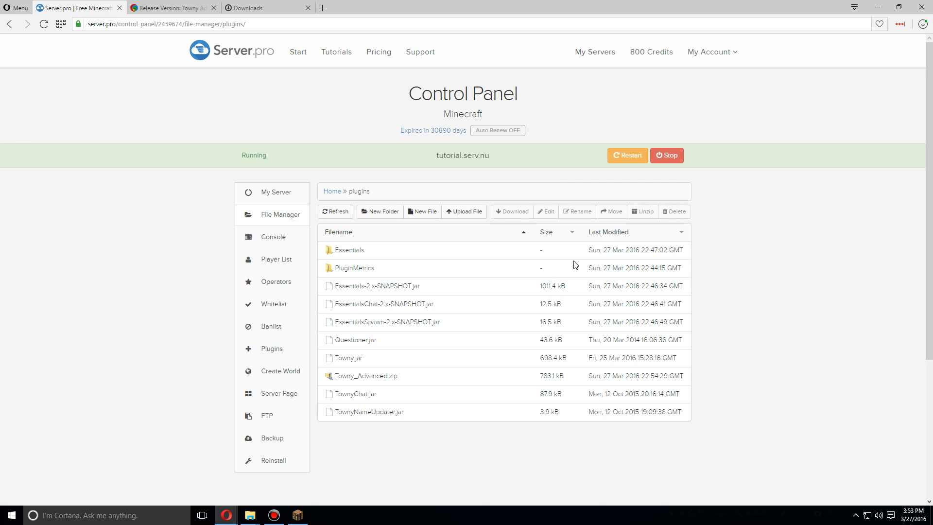
{"action": "mouse_move", "coordinate": [393, 346]}
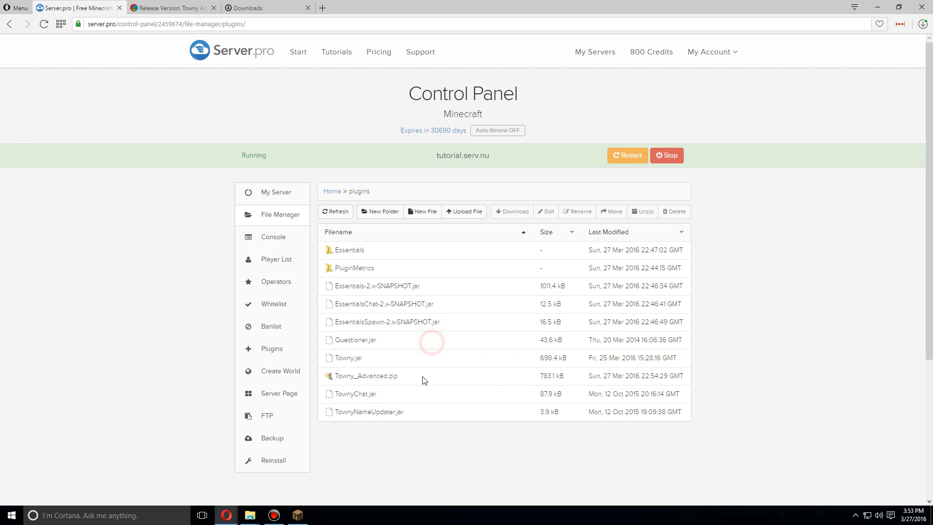
Step: Delete the leftover Towny_Advanced.zip archive from the plugins folder
{"action": "left_click", "coordinate": [367, 375]}
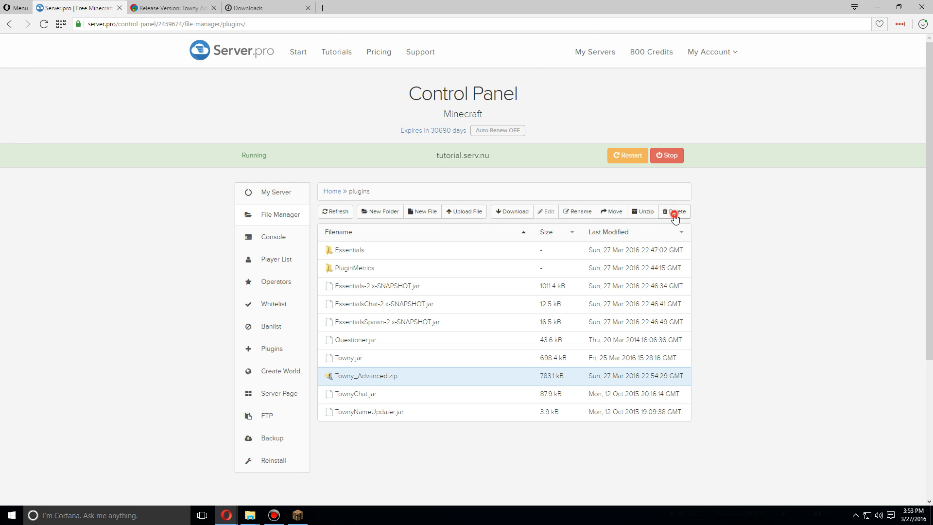
{"action": "left_click", "coordinate": [675, 211]}
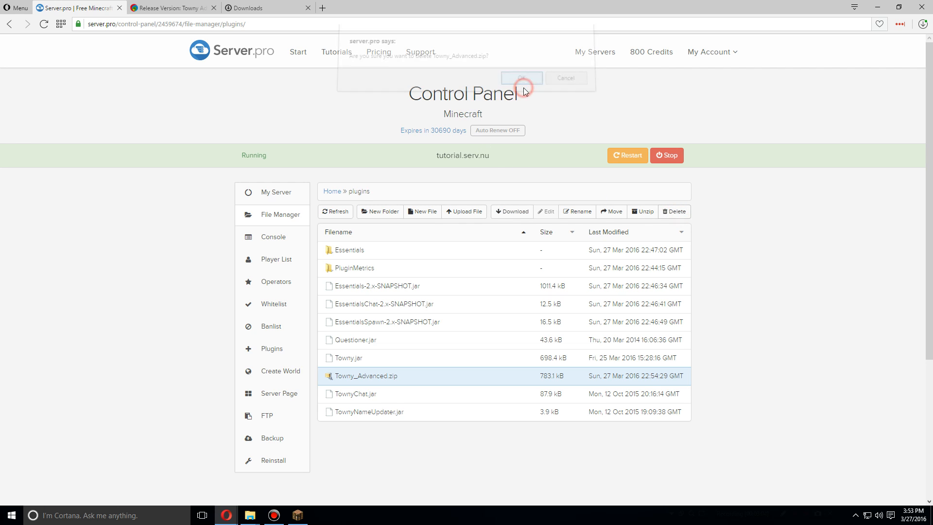
{"action": "left_click", "coordinate": [521, 78]}
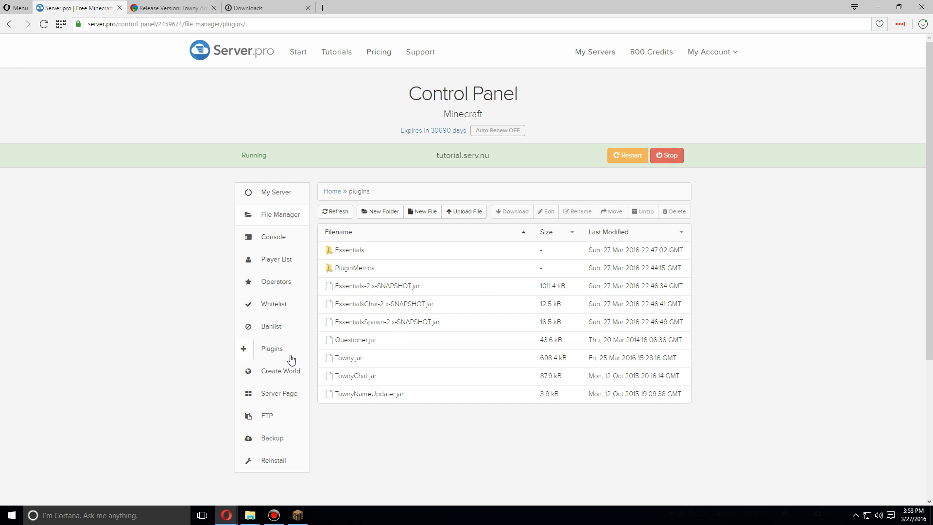
Step: Search the plugin installer for vault and install Vault 1.5.6
{"action": "left_click", "coordinate": [273, 348]}
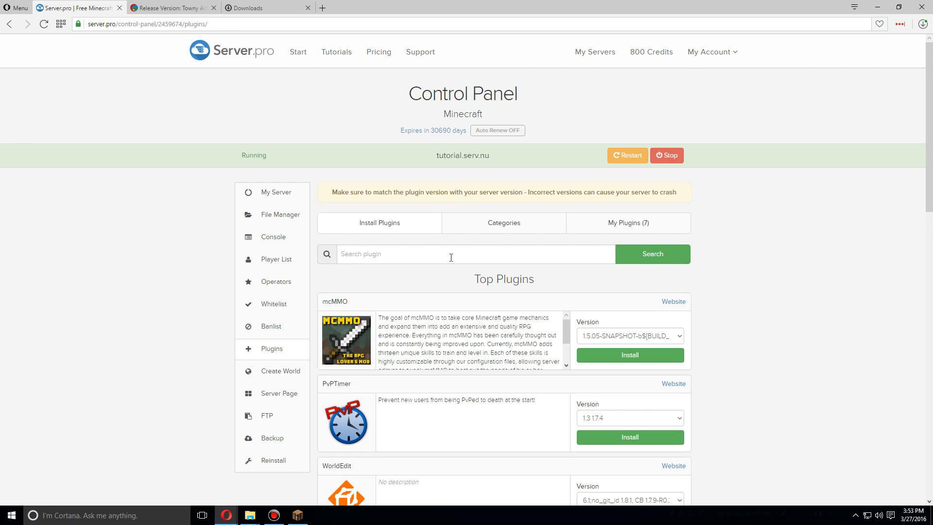
{"action": "type", "text": "vault"}
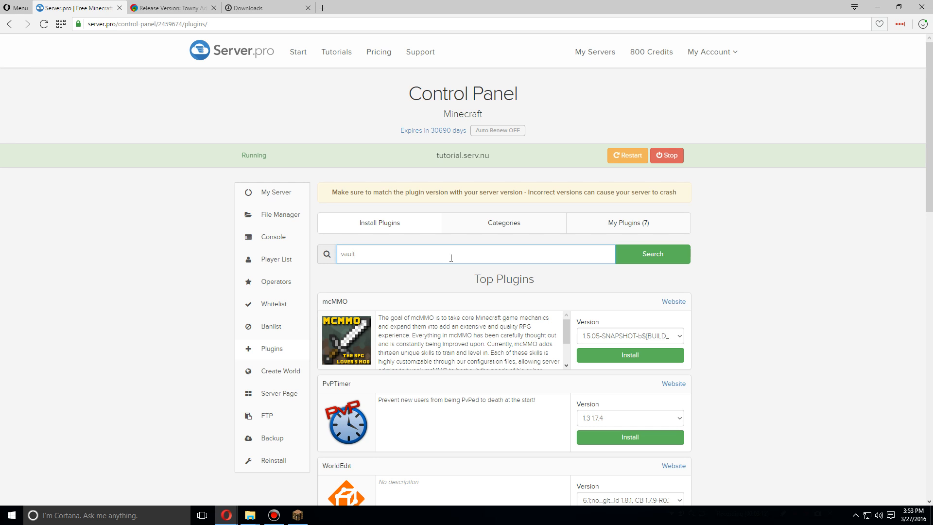
{"action": "left_click", "coordinate": [653, 254]}
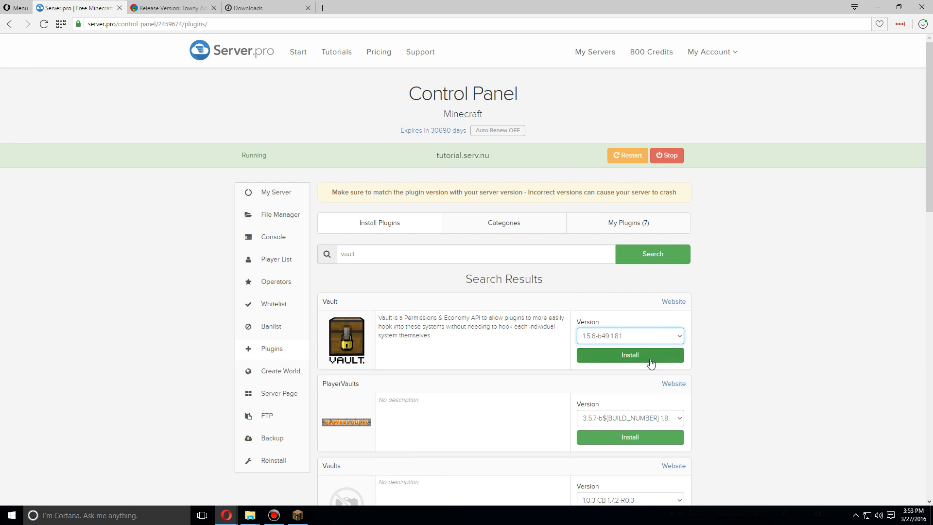
{"action": "left_click", "coordinate": [630, 356]}
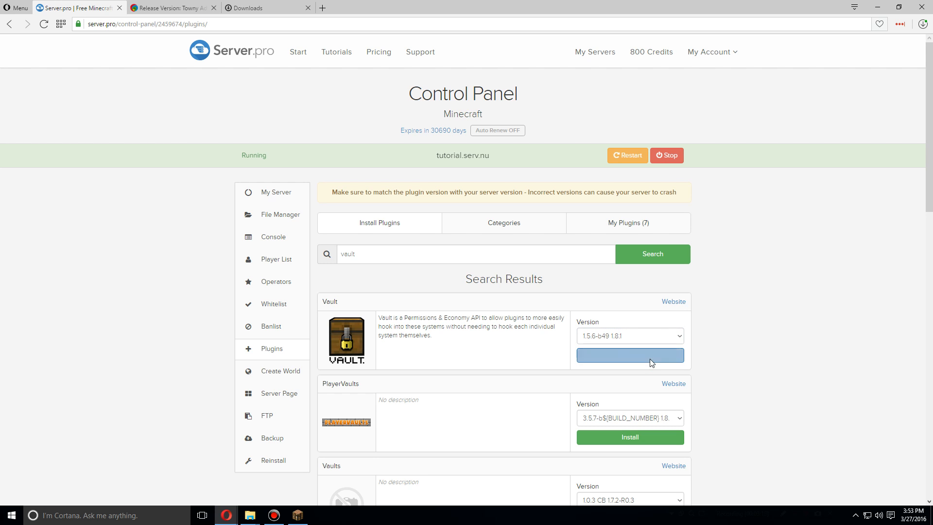
{"action": "left_click", "coordinate": [630, 356]}
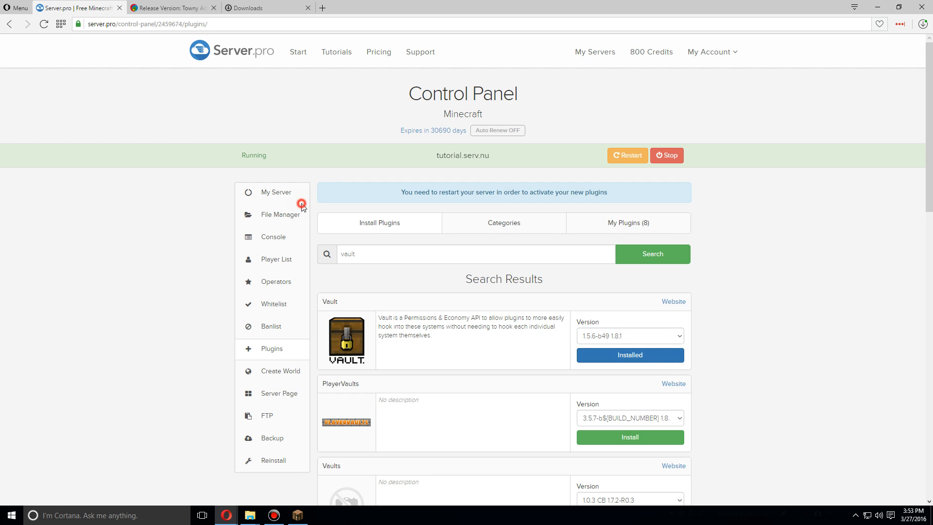
{"action": "left_click", "coordinate": [275, 192]}
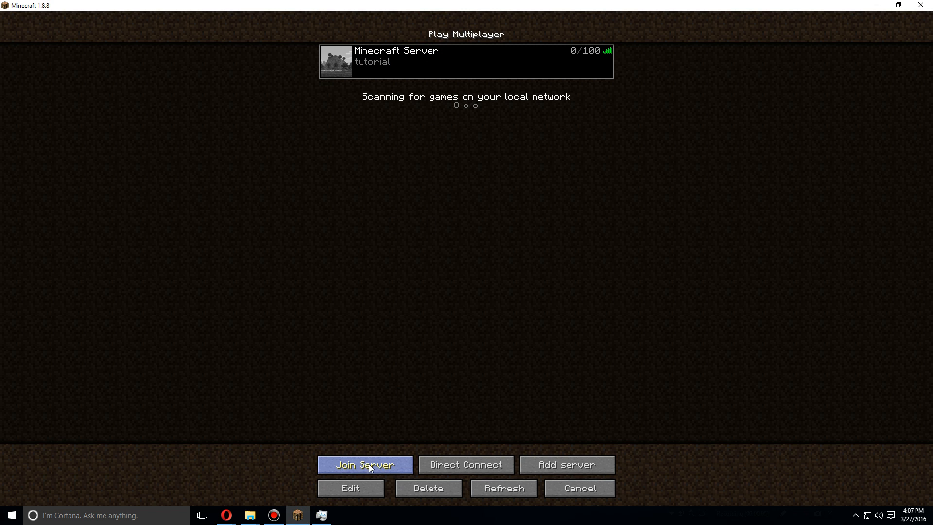
Step: Join the tutorial Minecraft server and bring up the Towny help in chat
{"action": "left_click", "coordinate": [365, 465]}
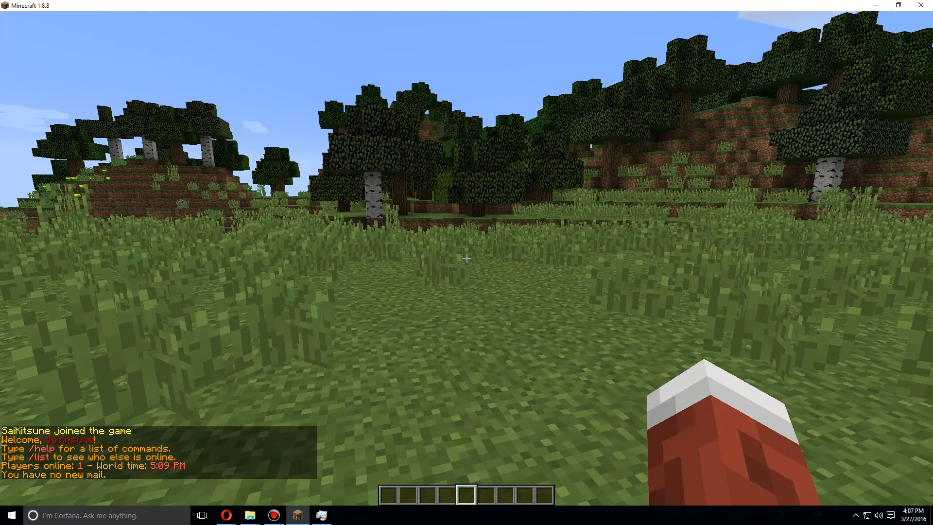
{"action": "key", "text": "e"}
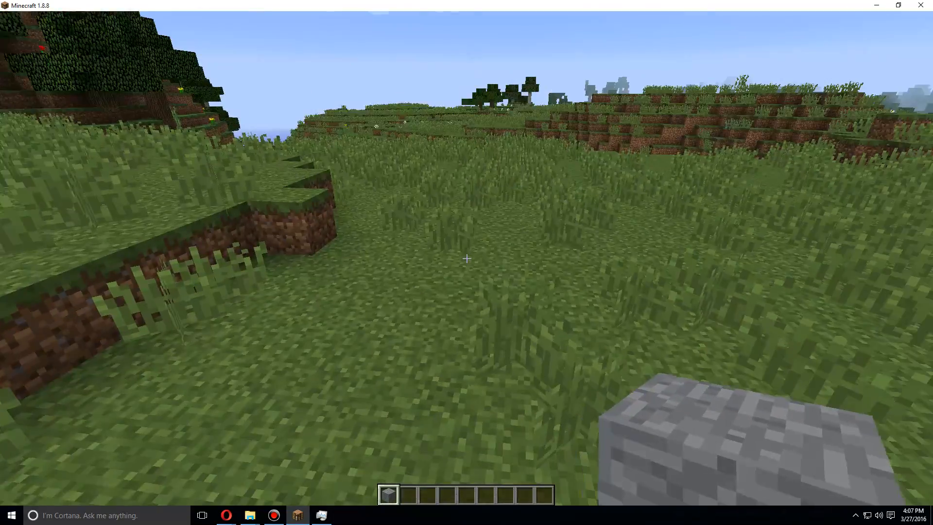
{"action": "type", "text": "/tow"}
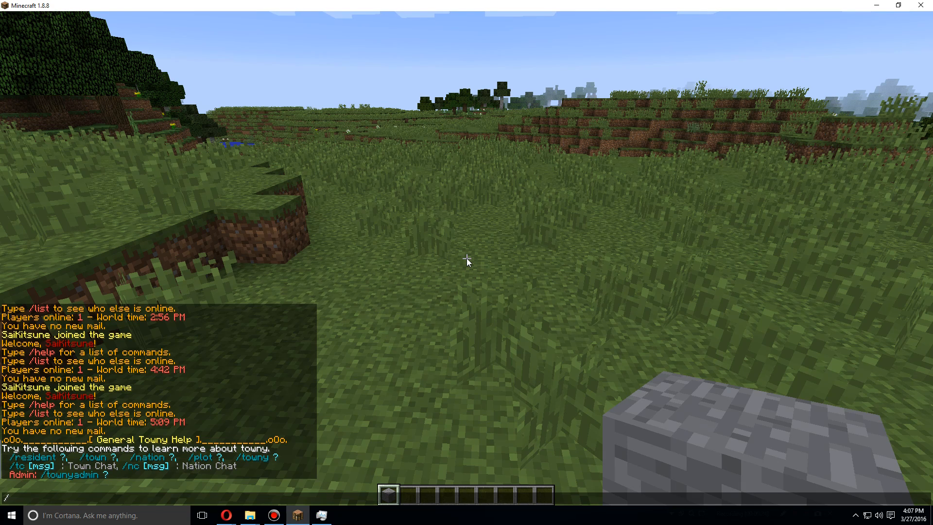
Step: View /town ? help, create the town Seattle and deposit 25 into its bank
{"action": "type", "text": "town"}
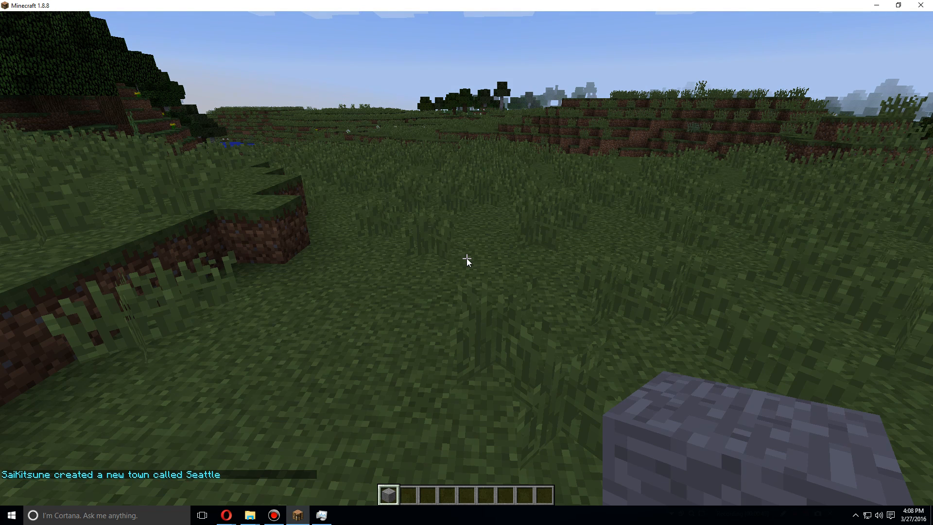
{"action": "type", "text": "/town ?"}
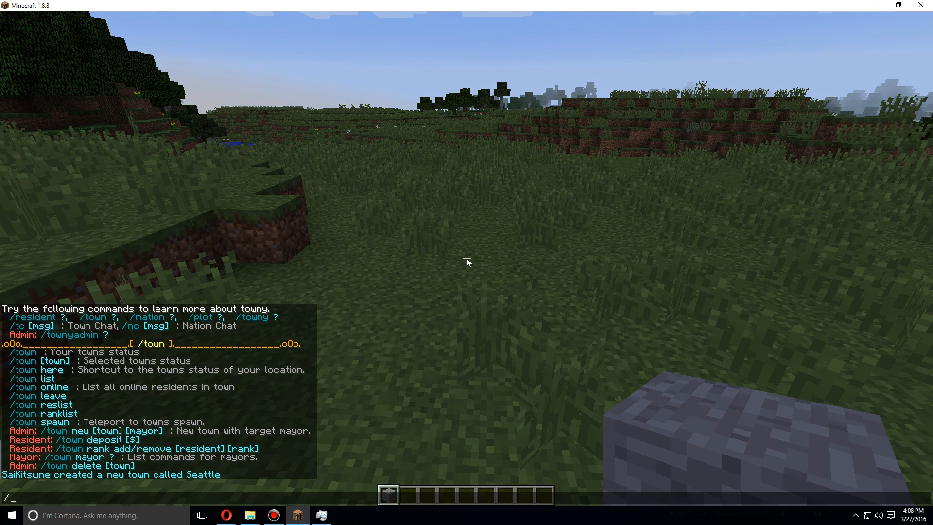
{"action": "type", "text": "mon"}
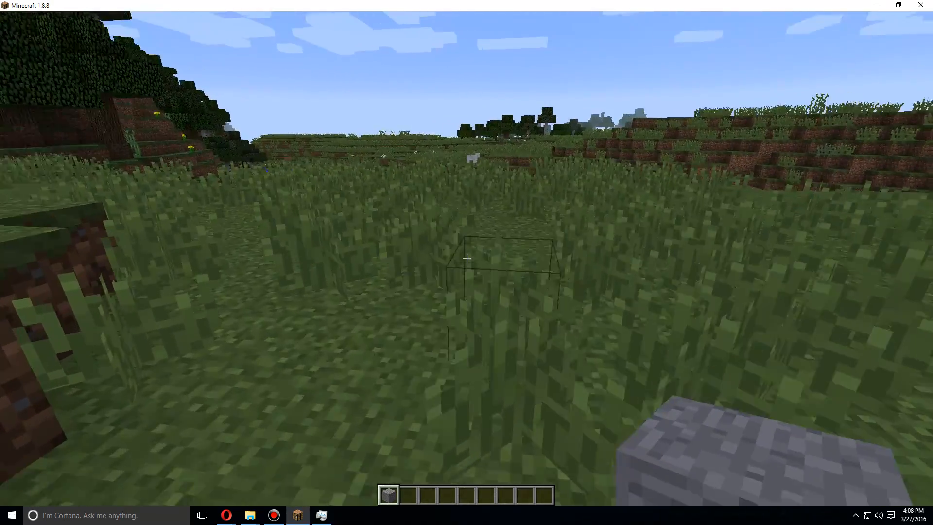
{"action": "mouse_move", "coordinate": [467, 259]}
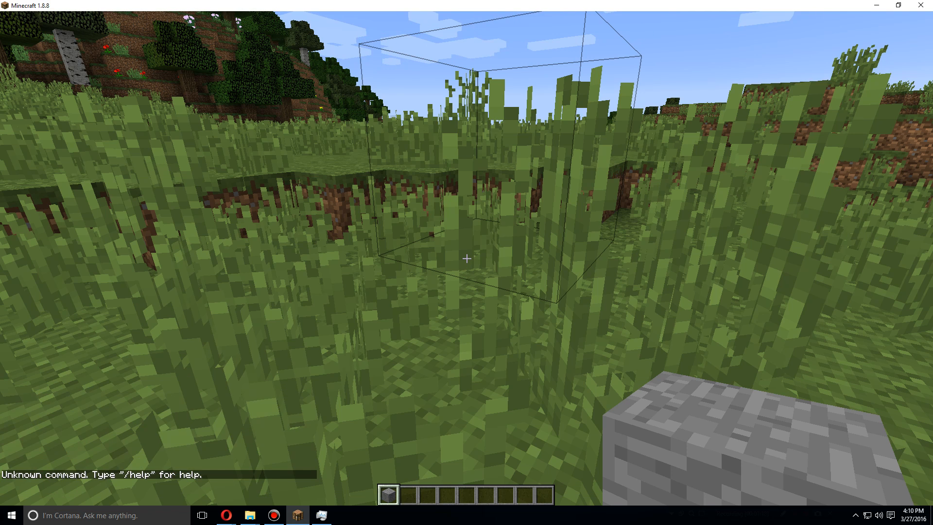
{"action": "type", "text": "/town"}
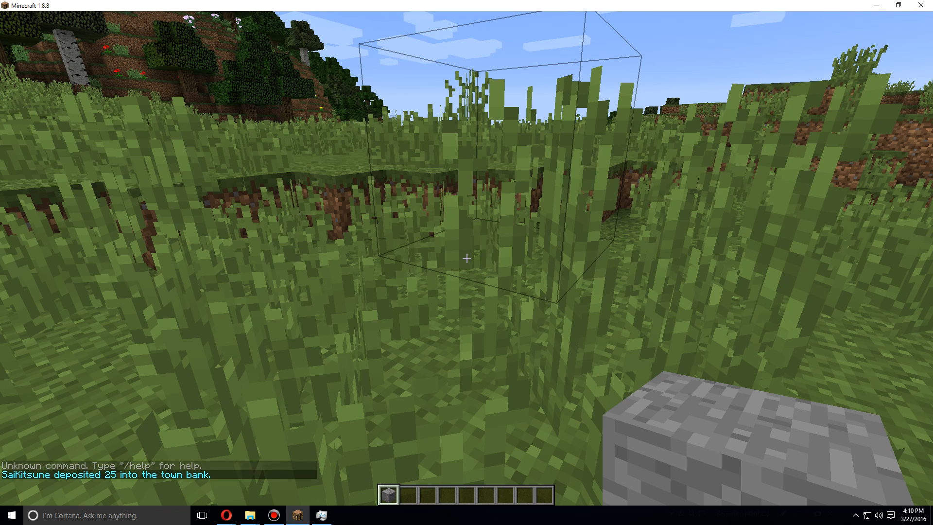
{"action": "type", "text": "/town"}
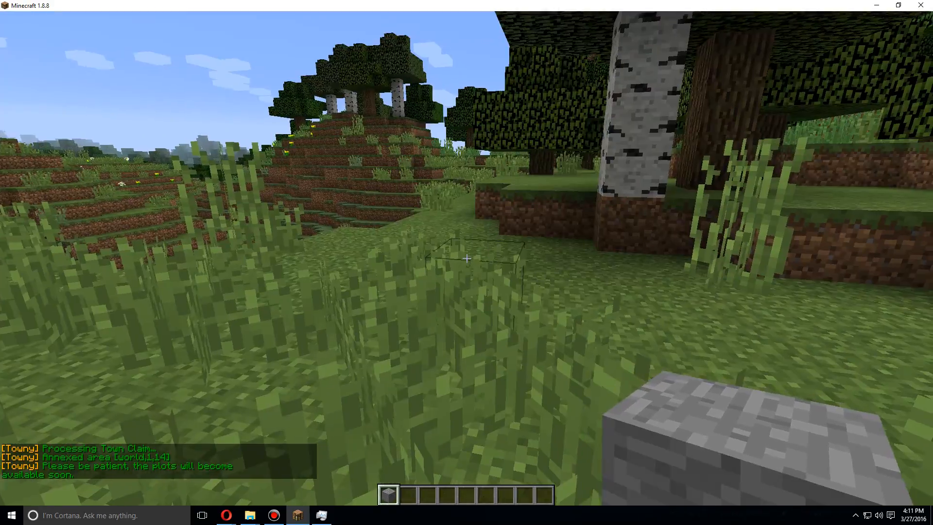
{"action": "mouse_move", "coordinate": [466, 259]}
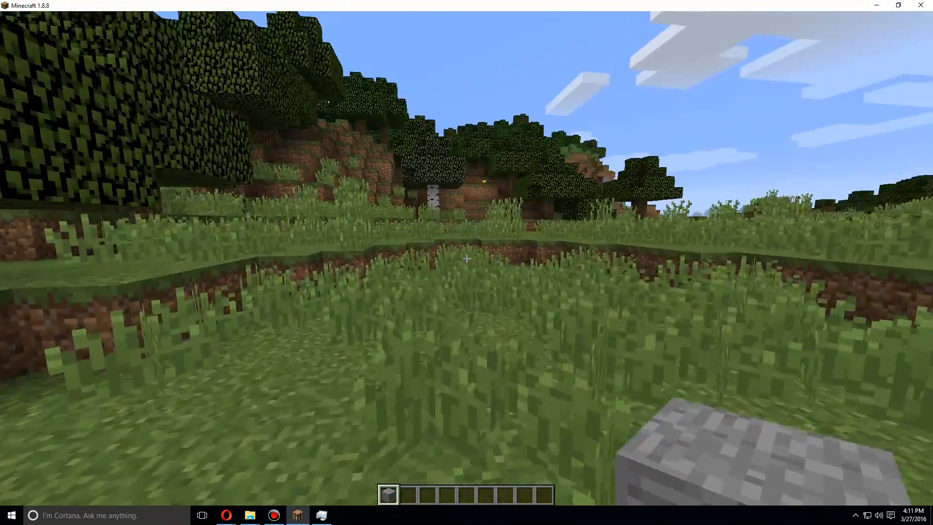
{"action": "mouse_move", "coordinate": [466, 258]}
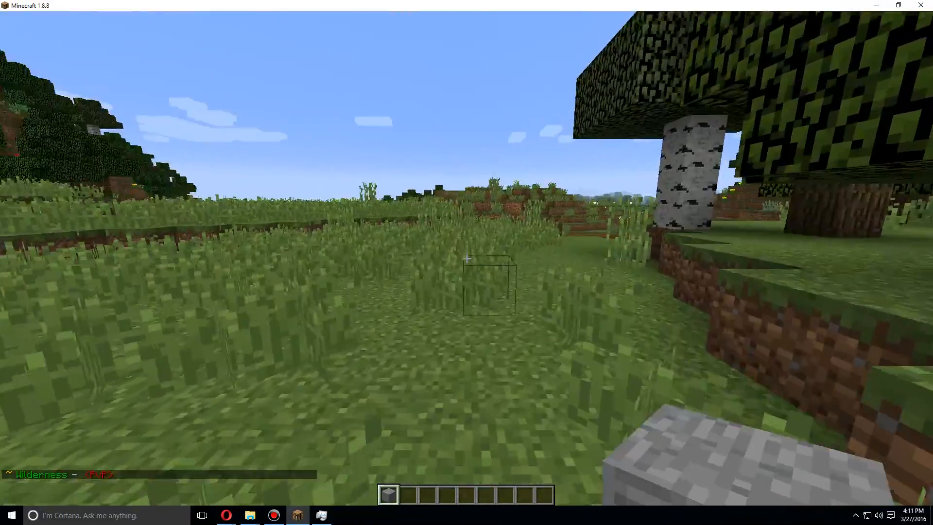
{"action": "mouse_move", "coordinate": [466, 259]}
{"action": "type", "text": "/"}
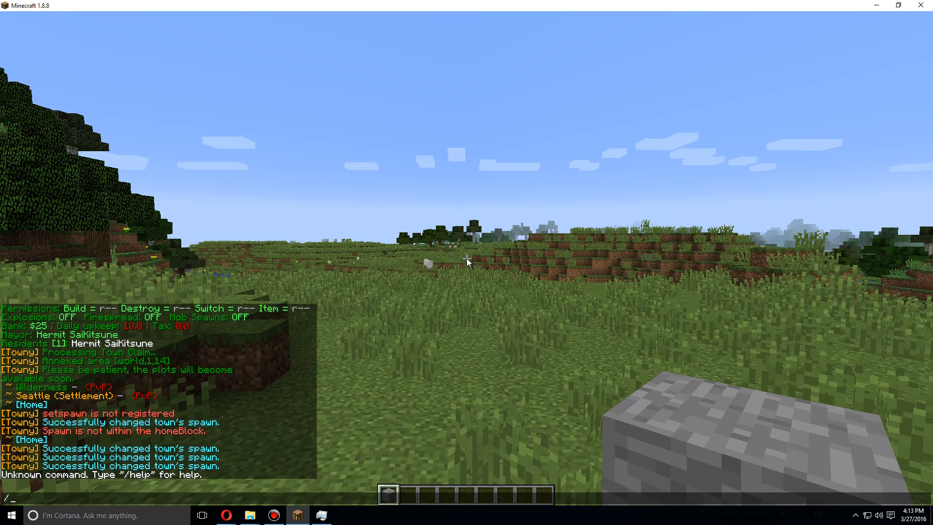
Step: Try town add and town kick commands on SaiKitsune
{"action": "key", "text": "enter"}
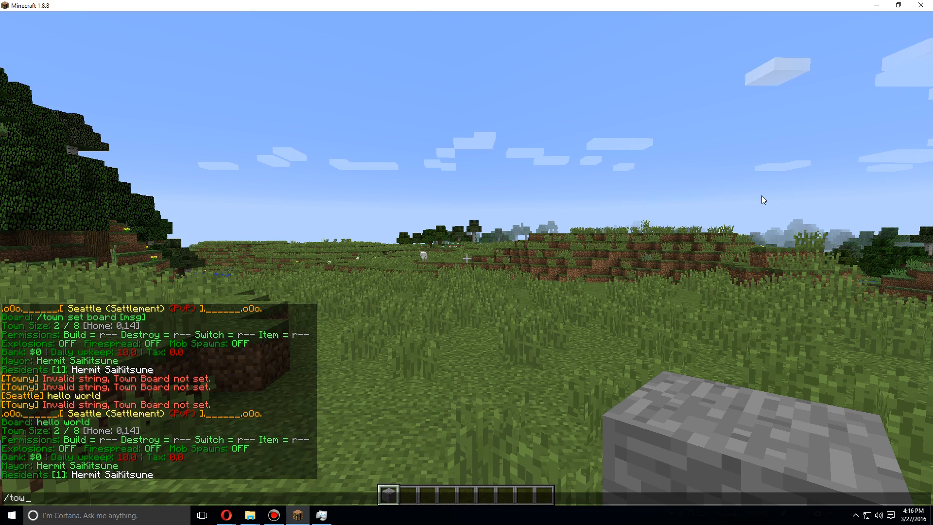
{"action": "type", "text": "n"}
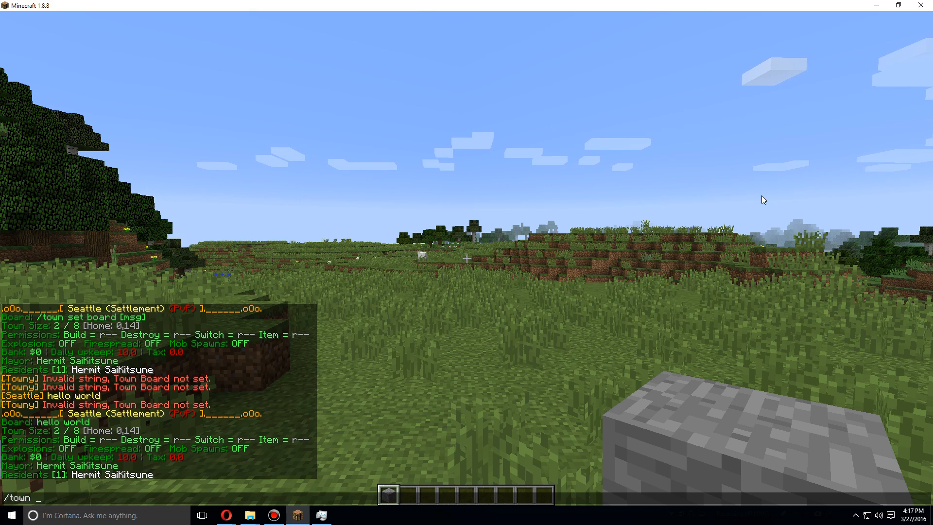
{"action": "type", "text": "add"}
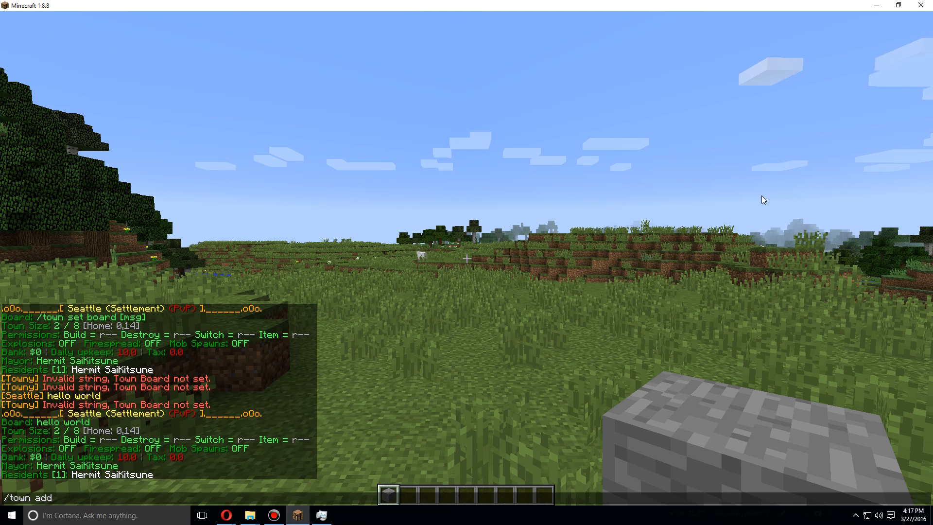
{"action": "type", "text": "Sai"}
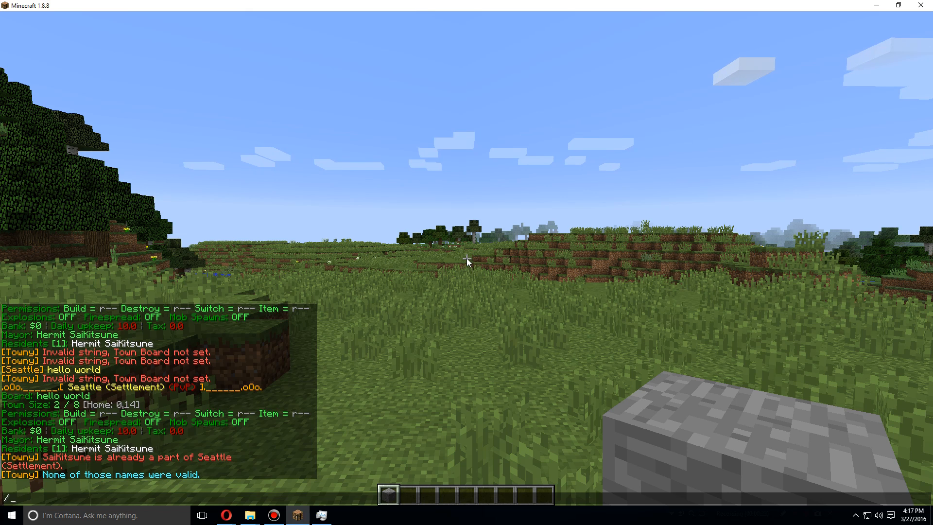
{"action": "type", "text": "town kick"}
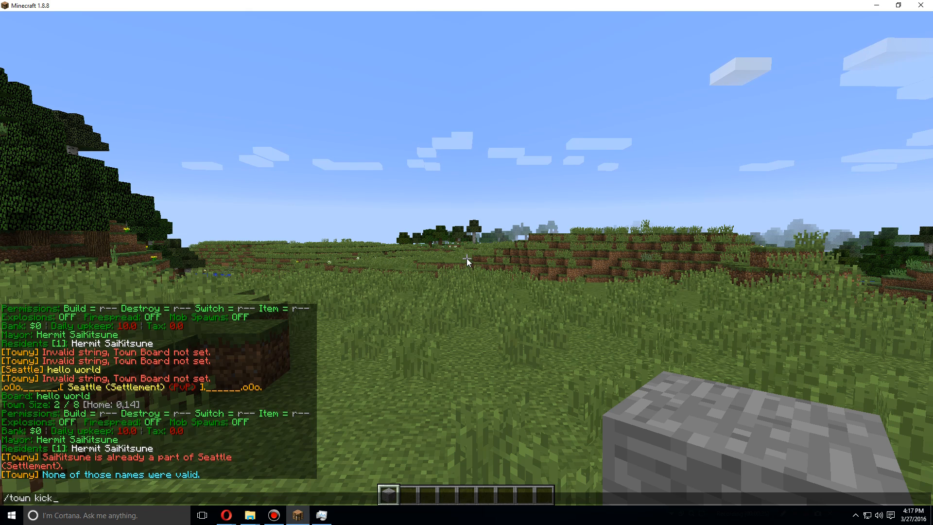
{"action": "type", "text": "SaiKitsune"}
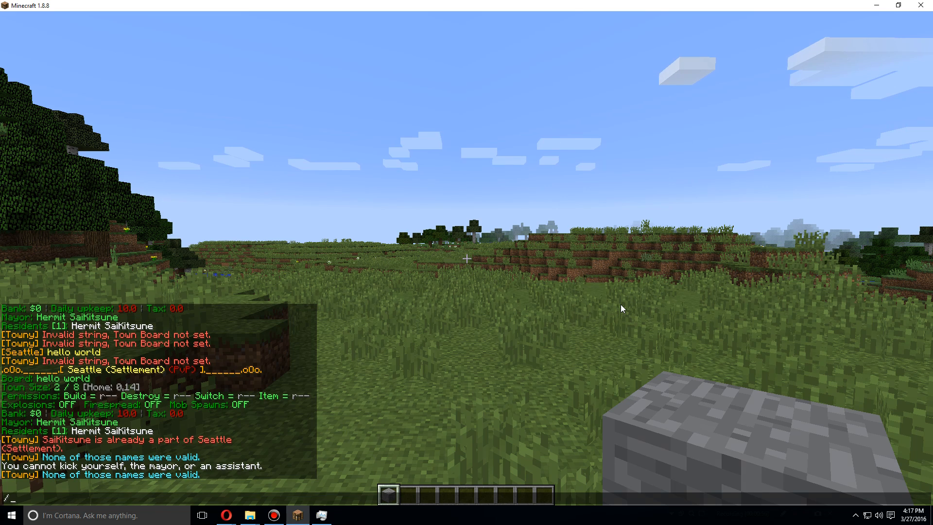
Step: Deposit 1000 into Seattle's town bank, bringing it to $1000
{"action": "type", "text": "town"}
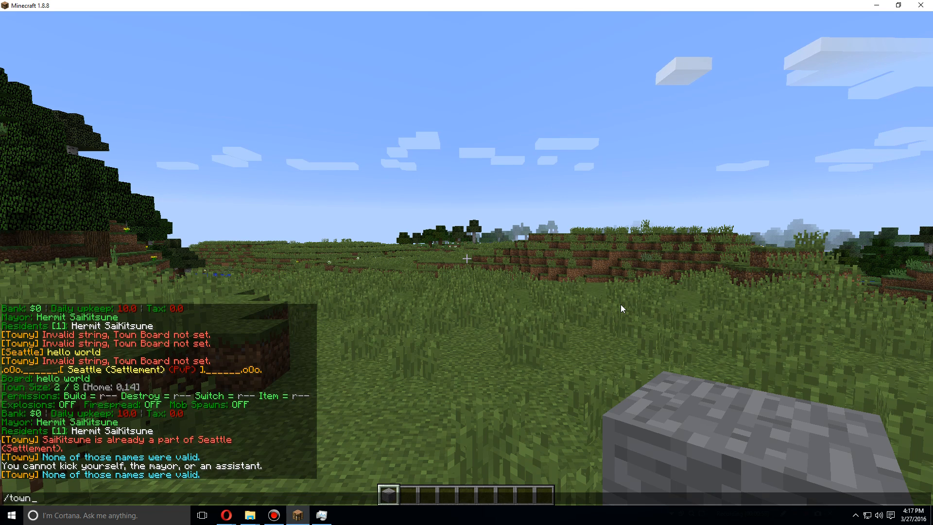
{"action": "type", "text": "deposit"}
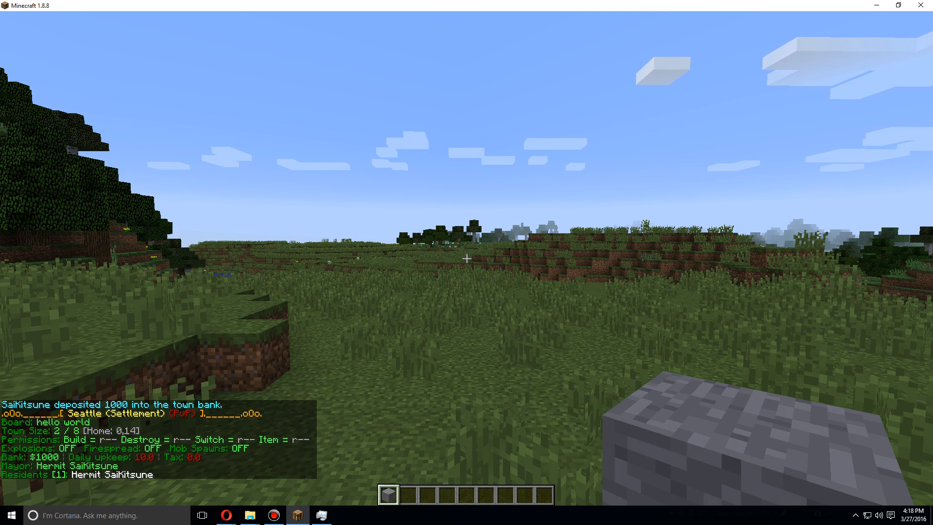
Step: Withdraw 250 from Seattle's town bank, leaving $750
{"action": "type", "text": "/town"}
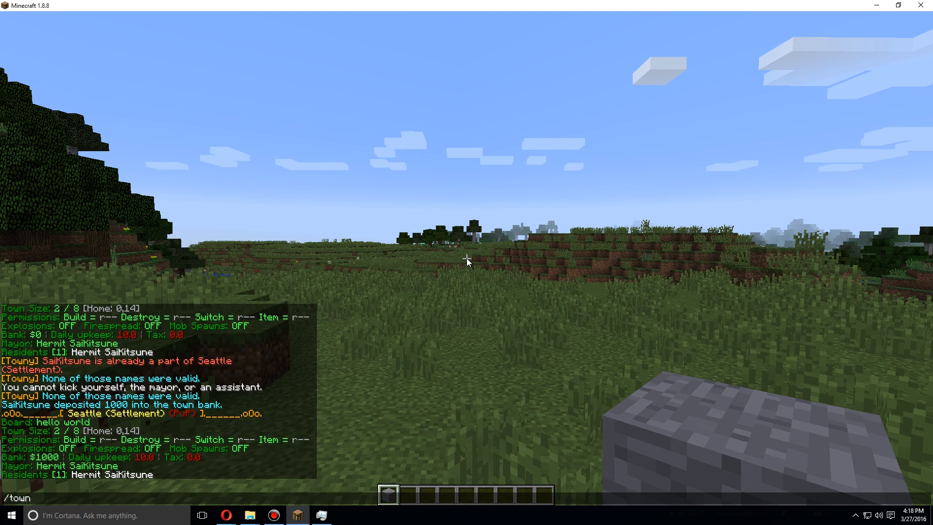
{"action": "type", "text": "withdraw"}
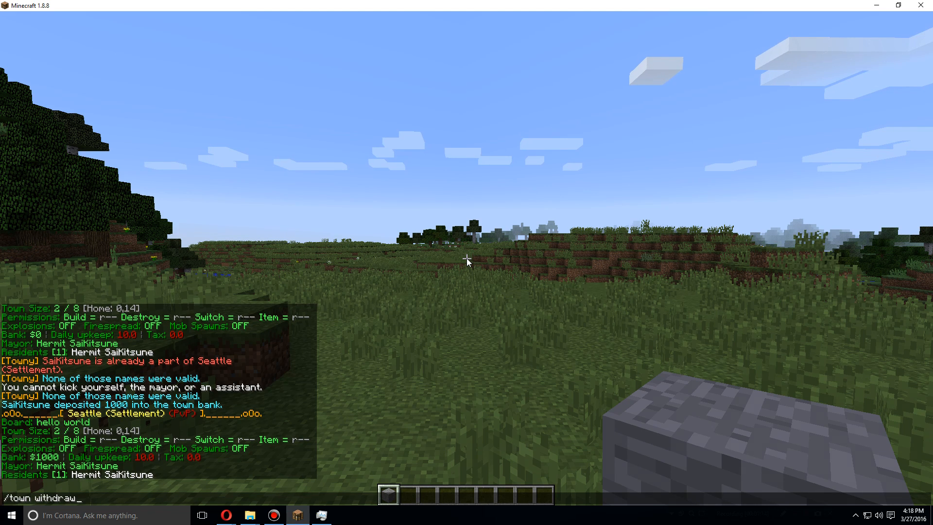
{"action": "type", "text": "256"}
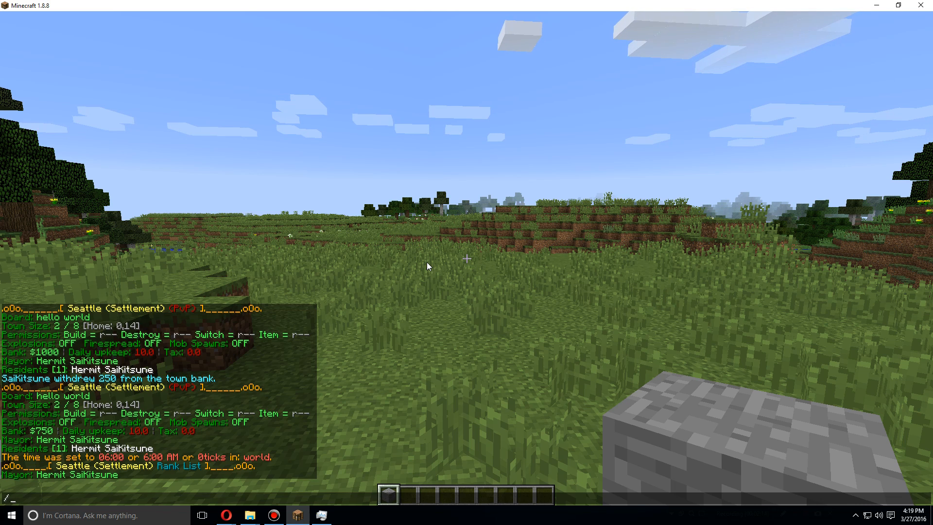
Step: Toggle Seattle's explosions on then off, and toggle fire spread
{"action": "type", "text": "town toggle expl"}
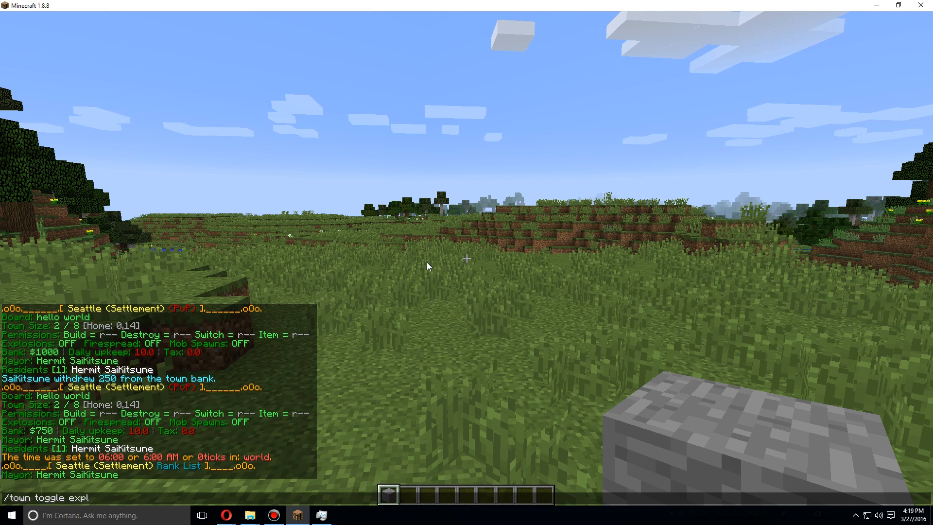
{"action": "type", "text": "osion"}
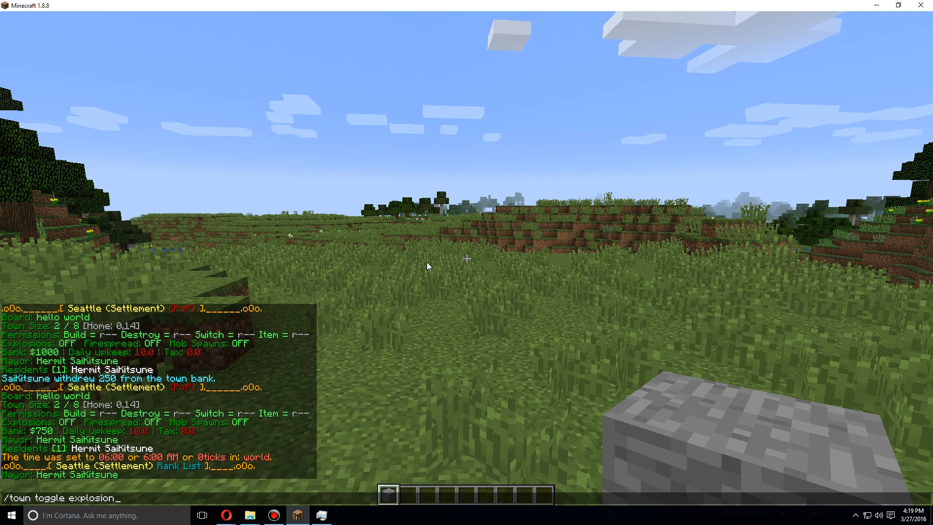
{"action": "key", "text": "enter"}
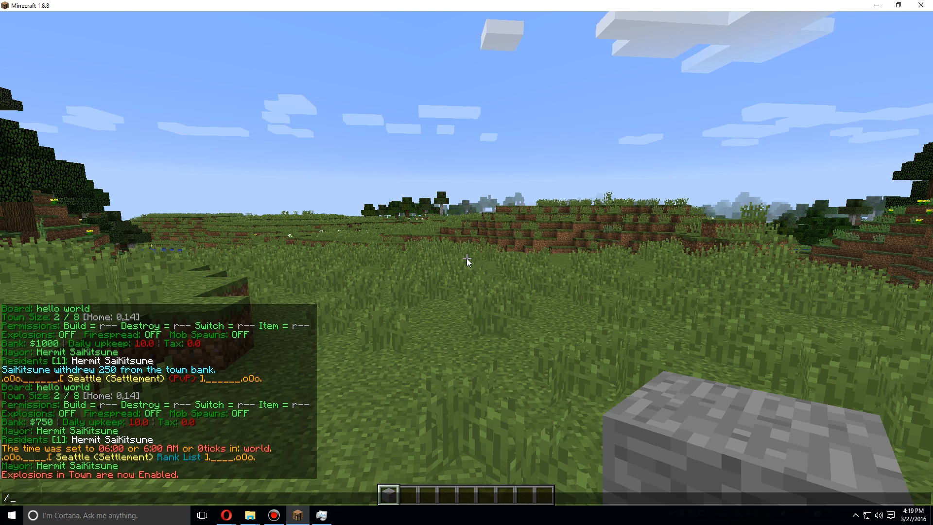
{"action": "type", "text": "/town toggle explosion"}
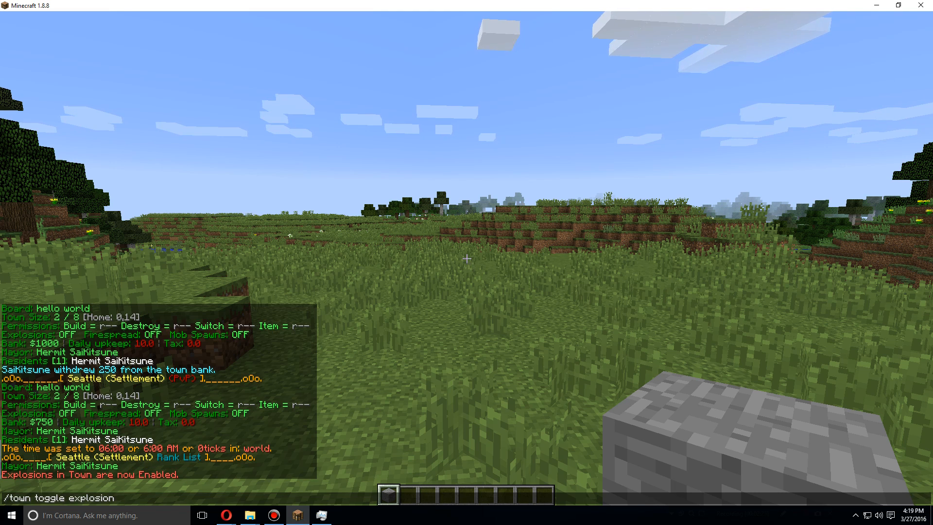
{"action": "key", "text": "enter"}
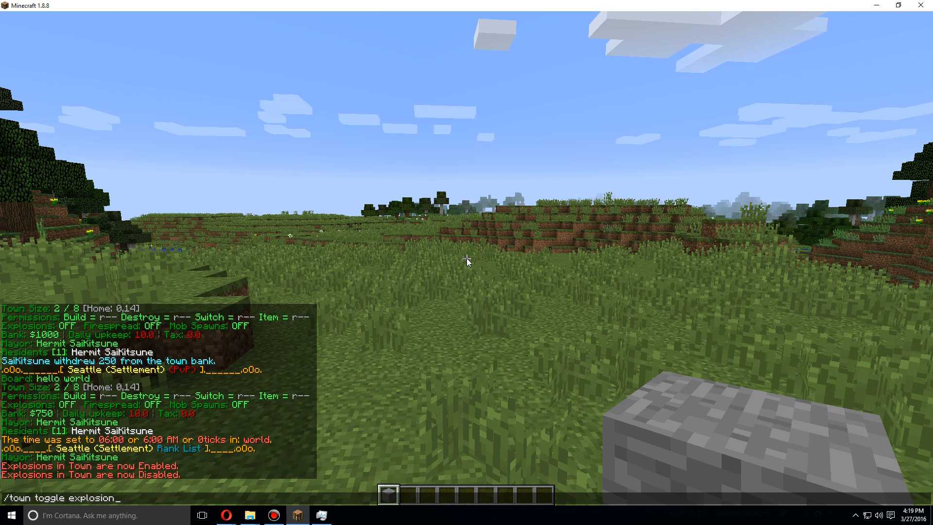
{"action": "key", "text": "backspace"}
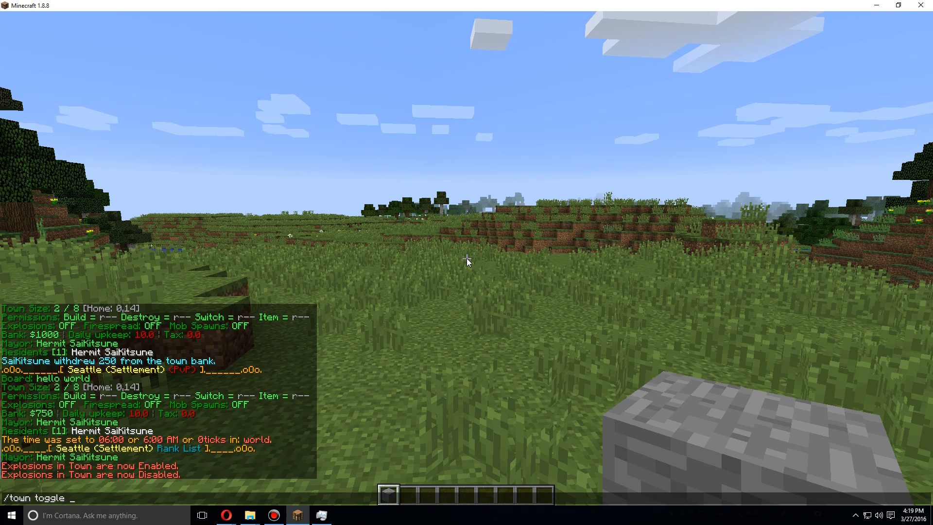
{"action": "key", "text": "enter"}
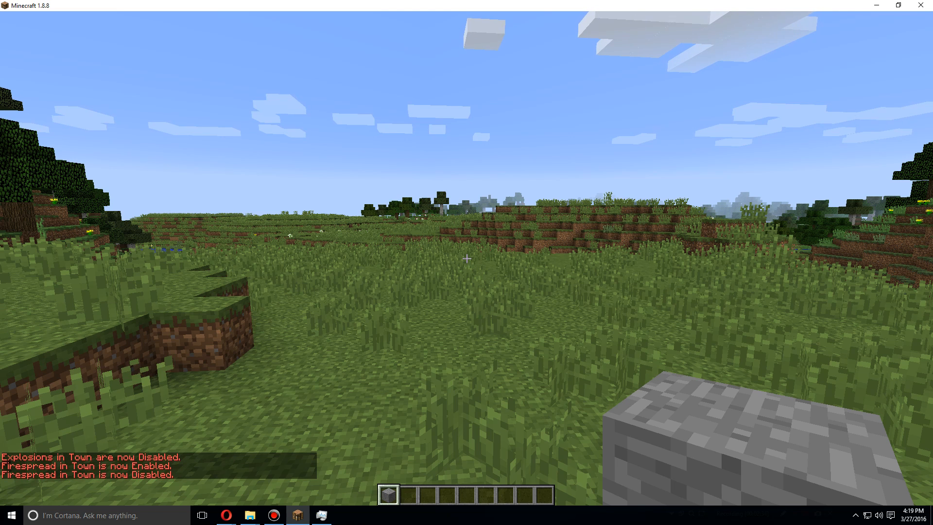
Step: Toggle monster spawns so mobs end up disabled in Seattle
{"action": "type", "text": "/town toggle"}
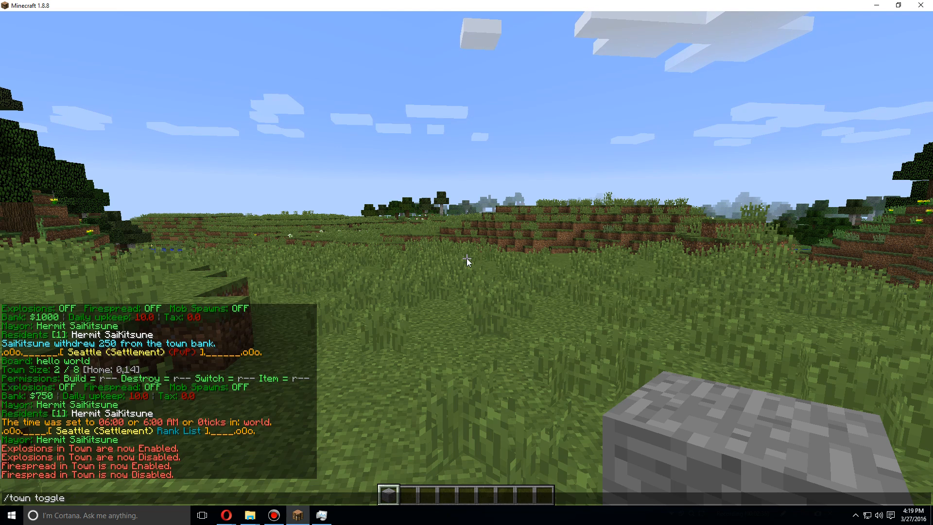
{"action": "type", "text": "mobs"}
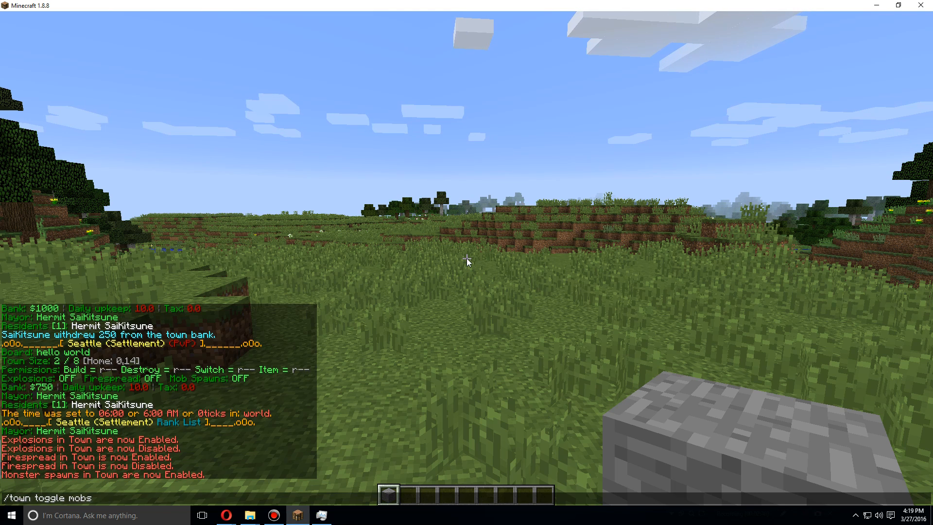
{"action": "key", "text": "Backspace"}
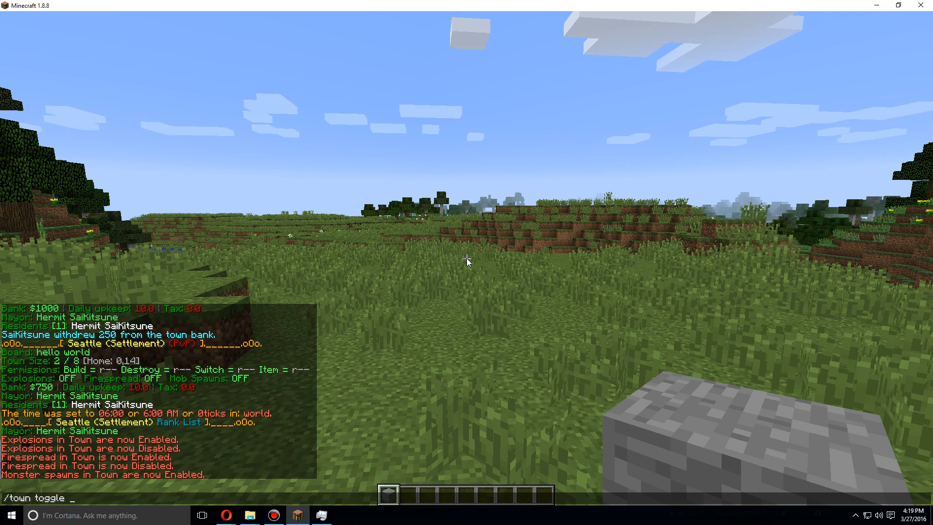
{"action": "type", "text": "mobs"}
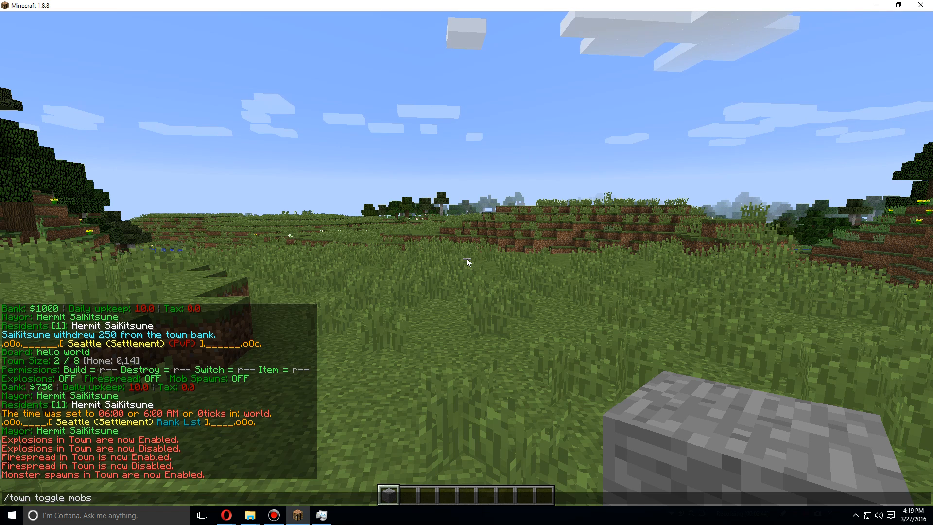
{"action": "key", "text": "enter"}
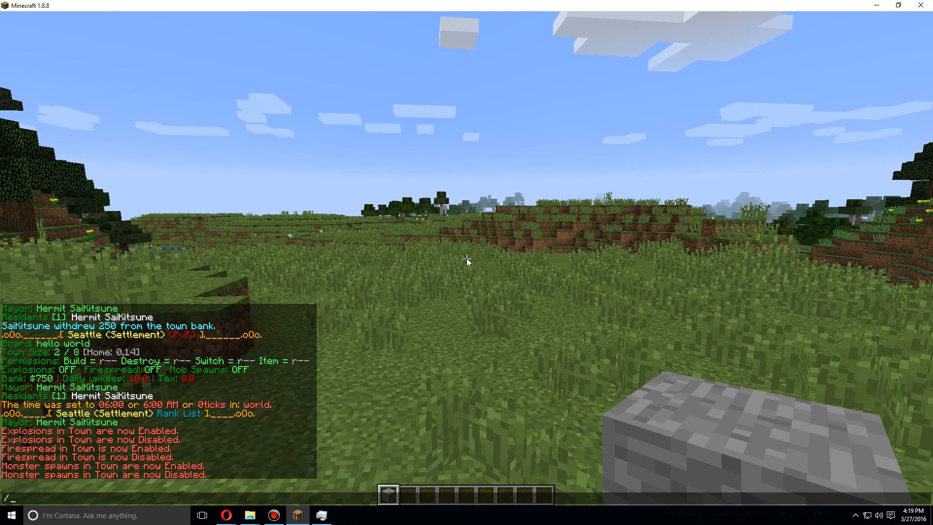
{"action": "type", "text": "town toggle mobs"}
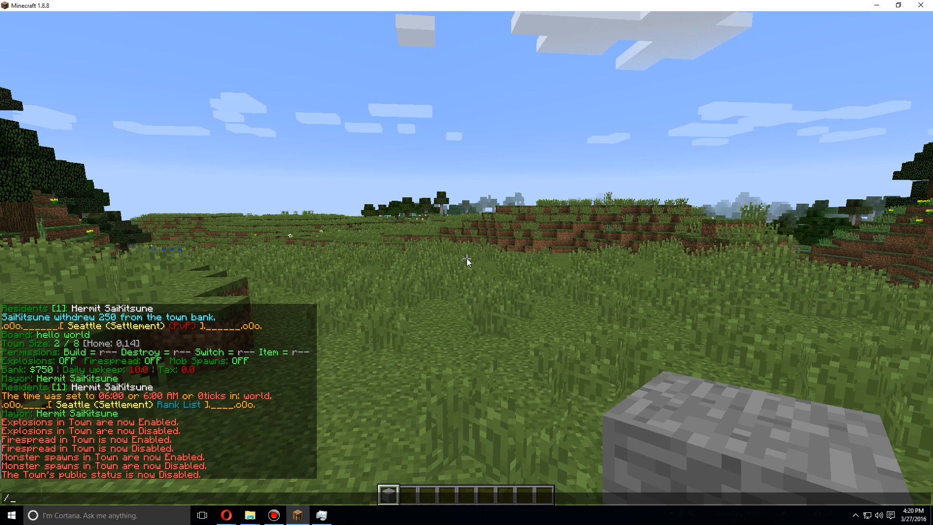
Step: Turn off town PvP and bring up the Towny command list
{"action": "type", "text": "town"}
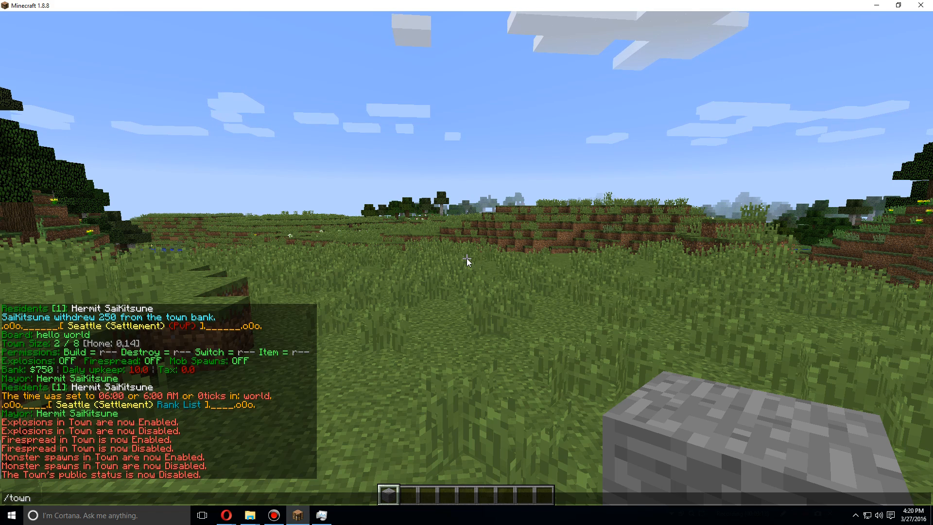
{"action": "type", "text": "toggle pvp"}
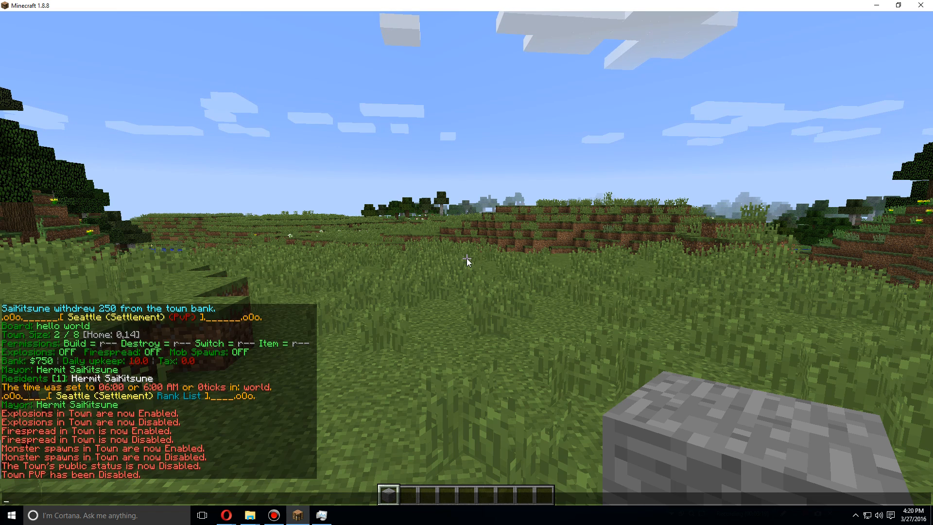
{"action": "type", "text": "/tow"}
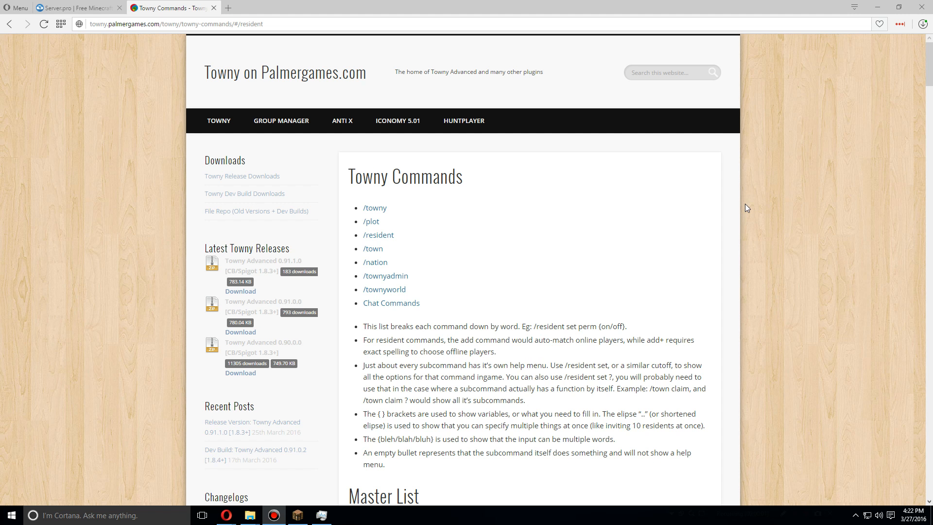
{"action": "mouse_move", "coordinate": [549, 244]}
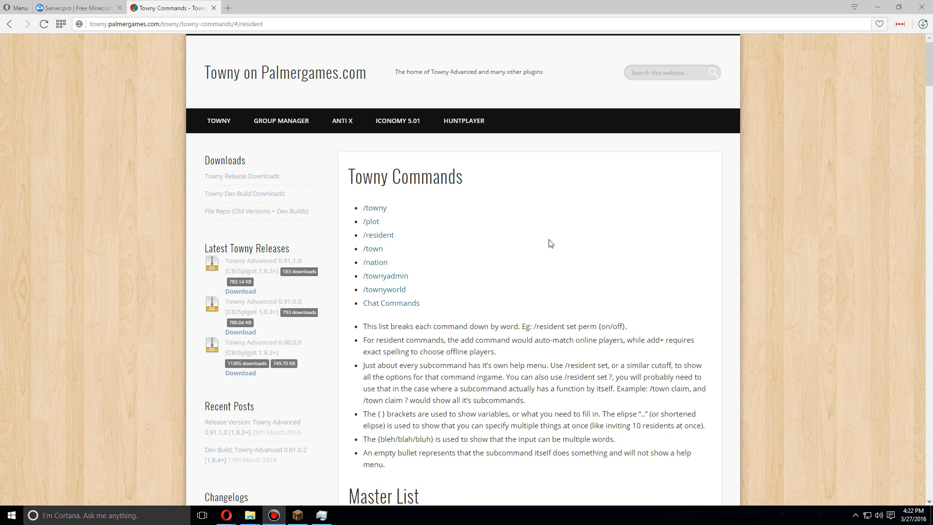
{"action": "mouse_move", "coordinate": [548, 243]}
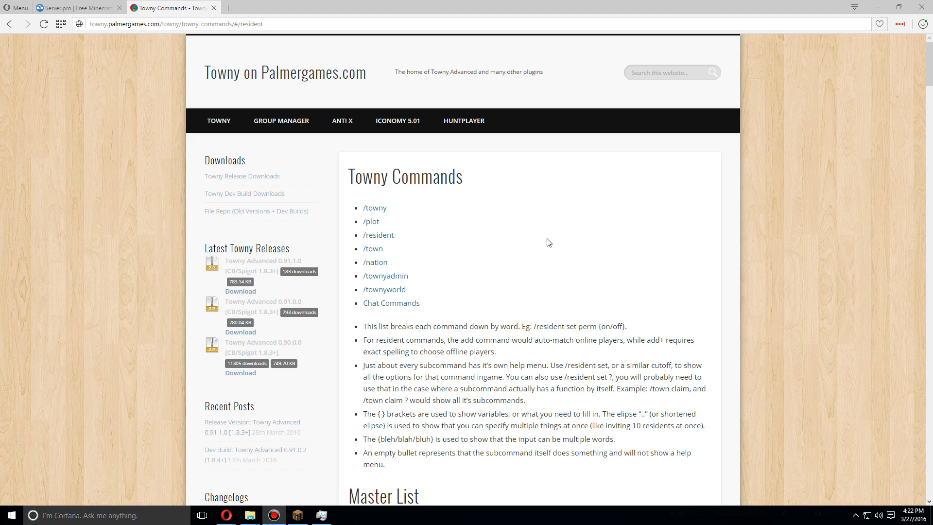
{"action": "mouse_move", "coordinate": [542, 239]}
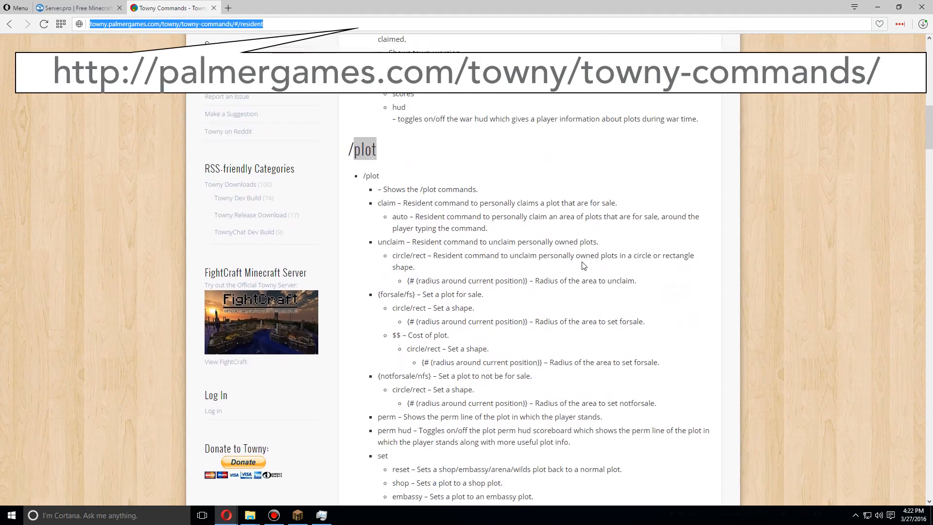
Step: Scroll the Towny Commands page down to the /plot and /town command listings
{"action": "scroll", "scroll_direction": "down", "scroll_amount": 3}
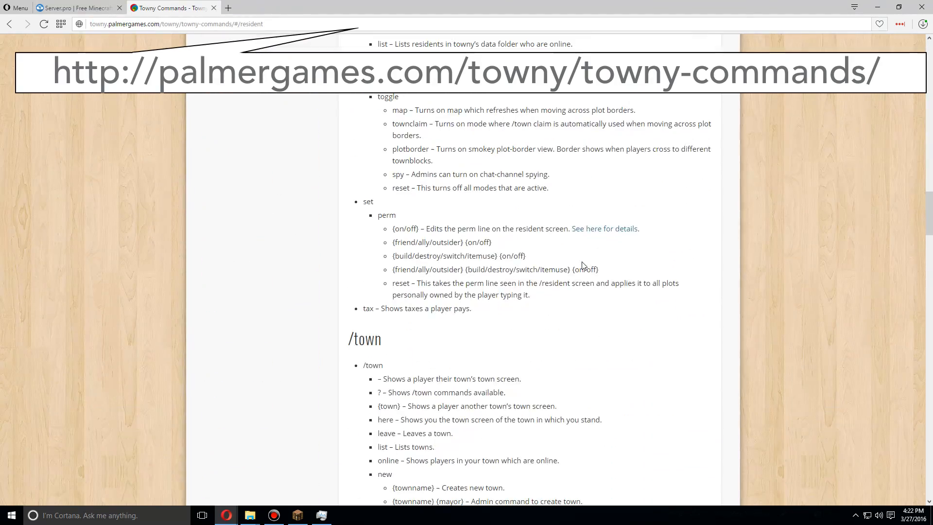